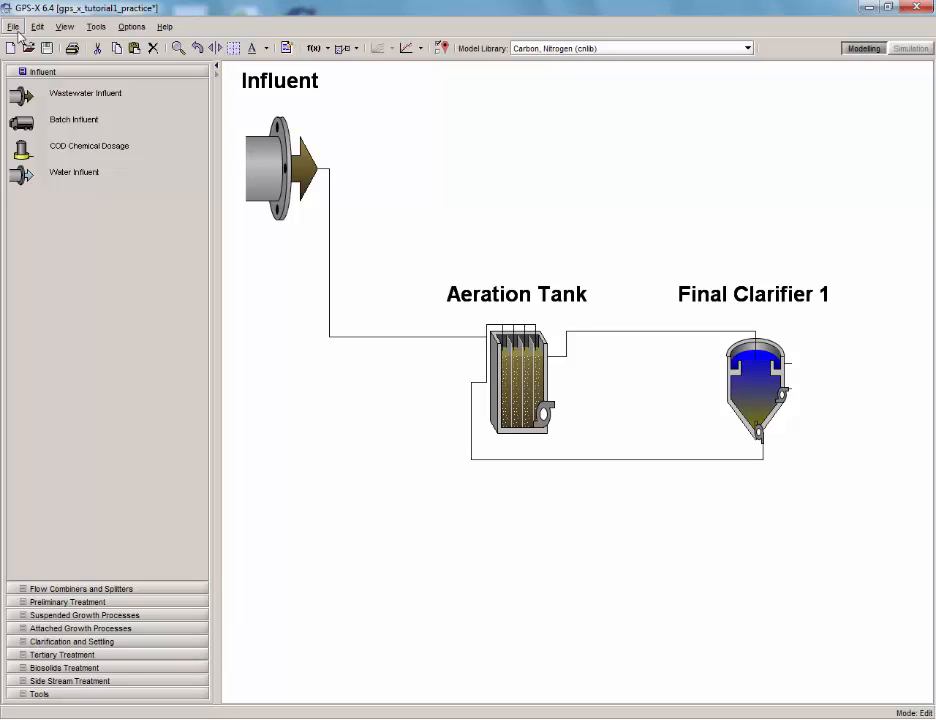
Step: Save the plant layout under the new name Tutorial_4
click(13, 26)
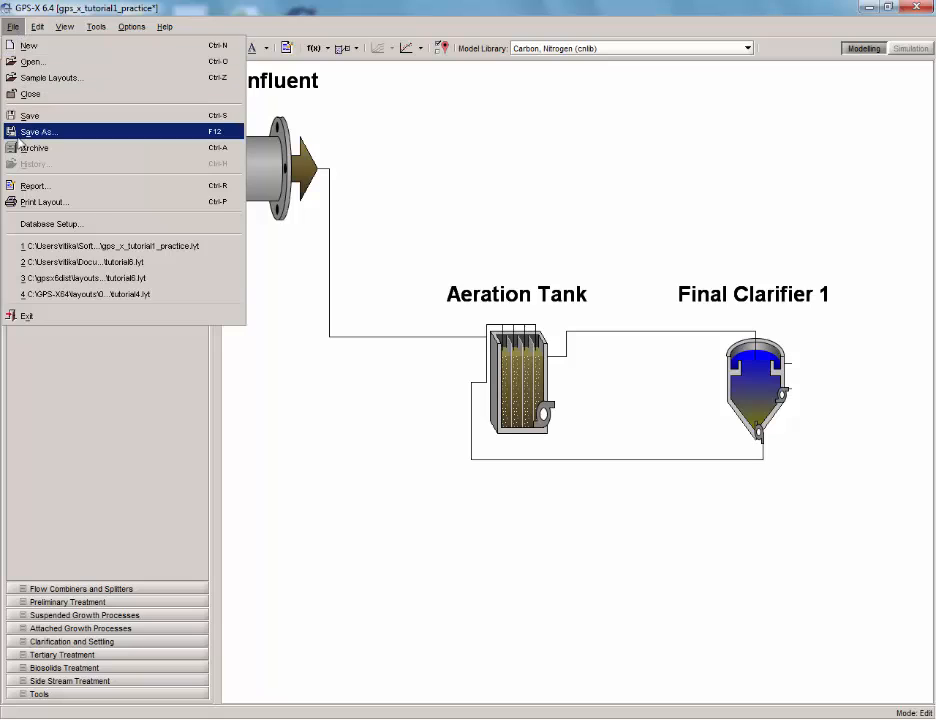
click(38, 131)
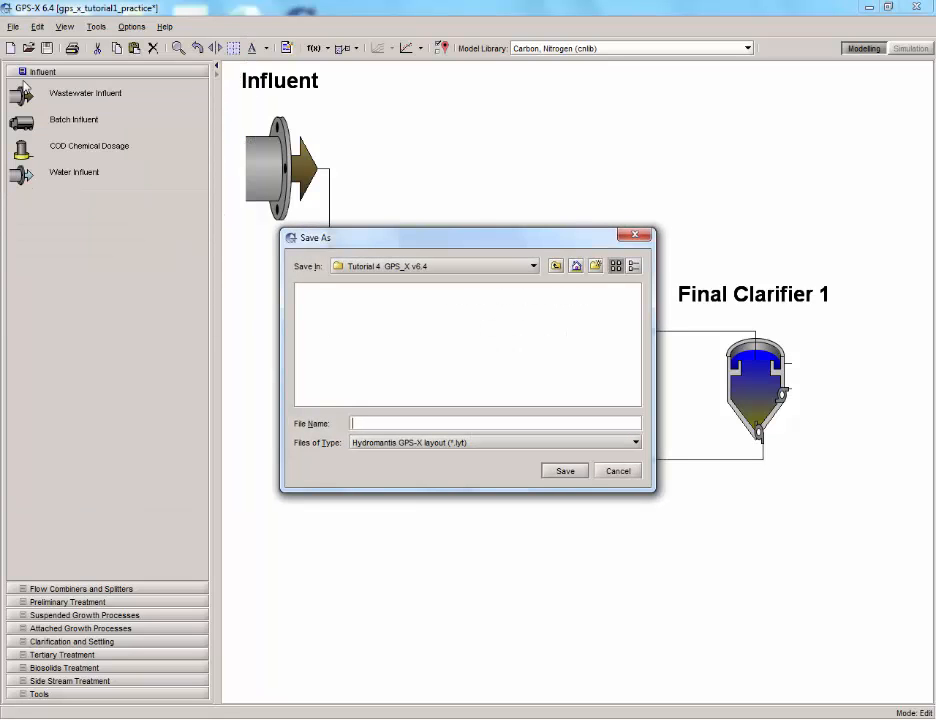
text(Tutorial_4)
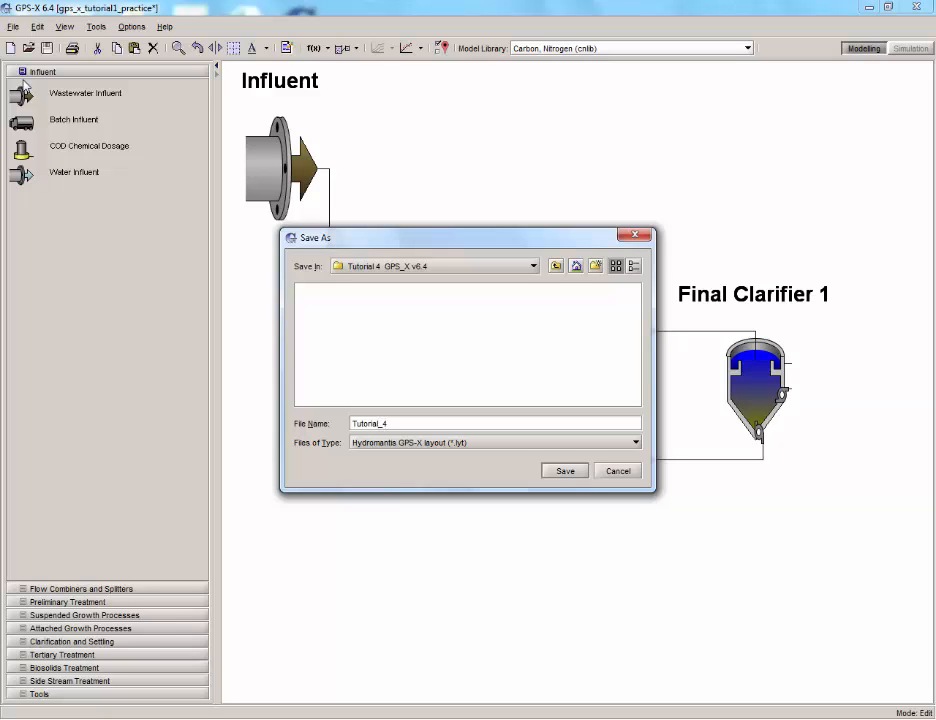
mouse_move(564, 471)
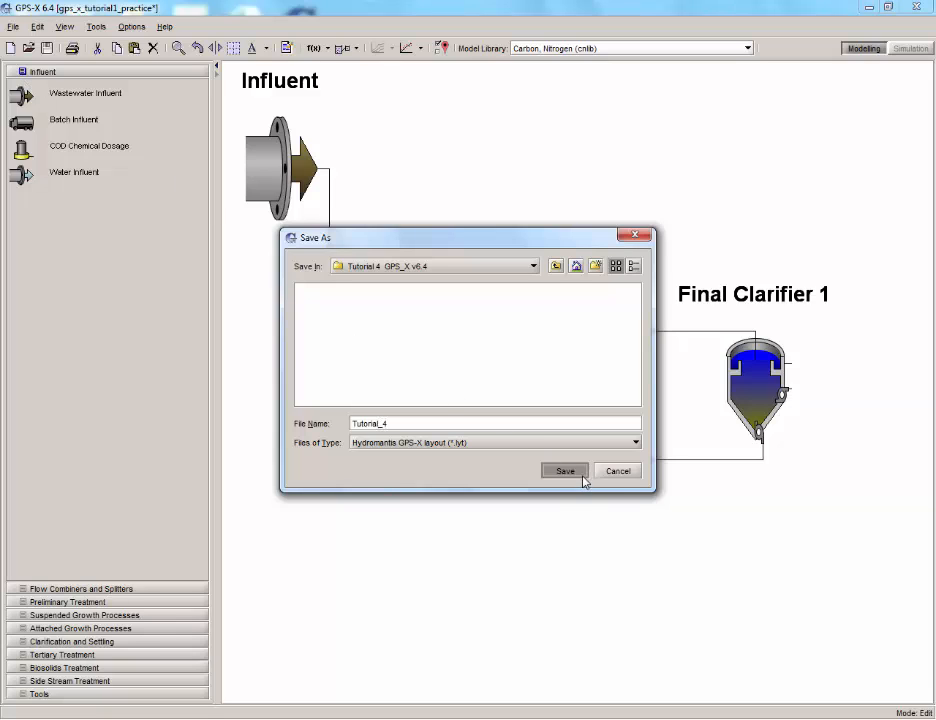
click(564, 471)
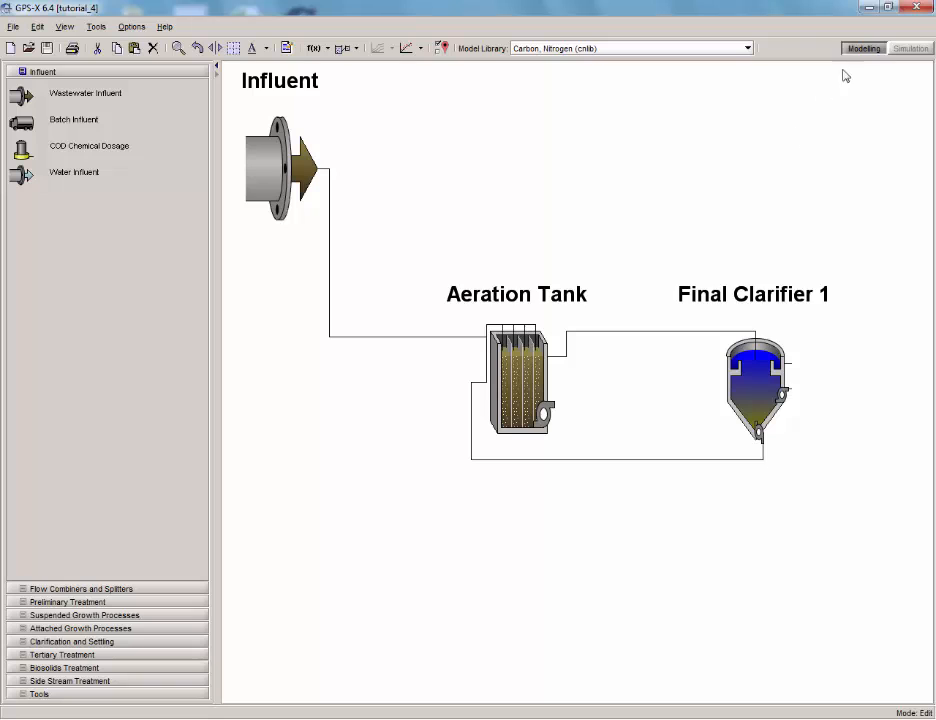
Step: Switch to simulation mode and dismiss the Building Model report when the build finishes
click(908, 48)
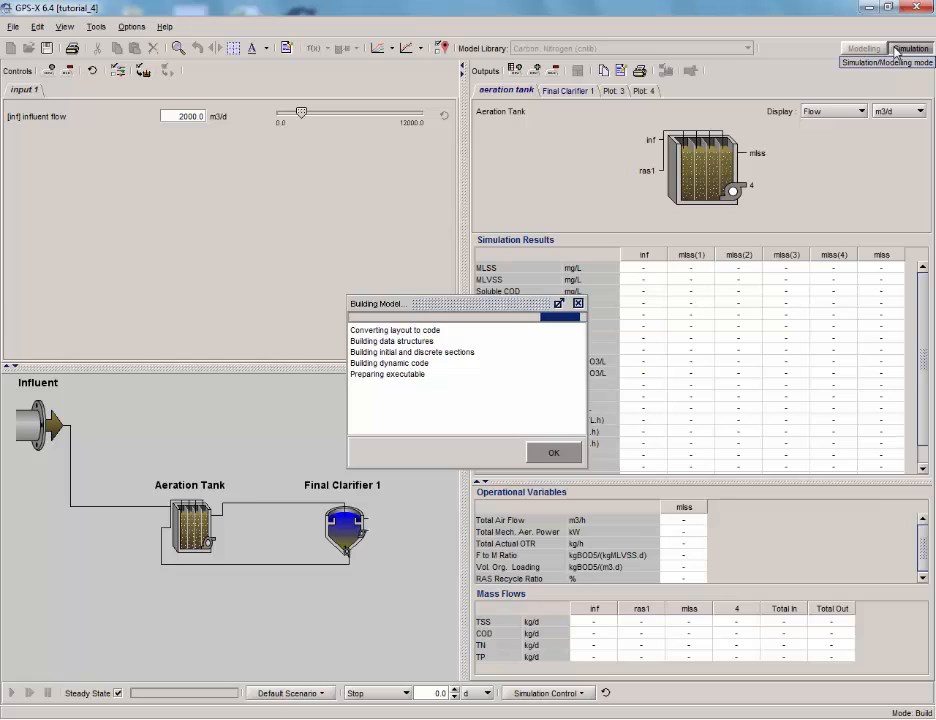
click(553, 452)
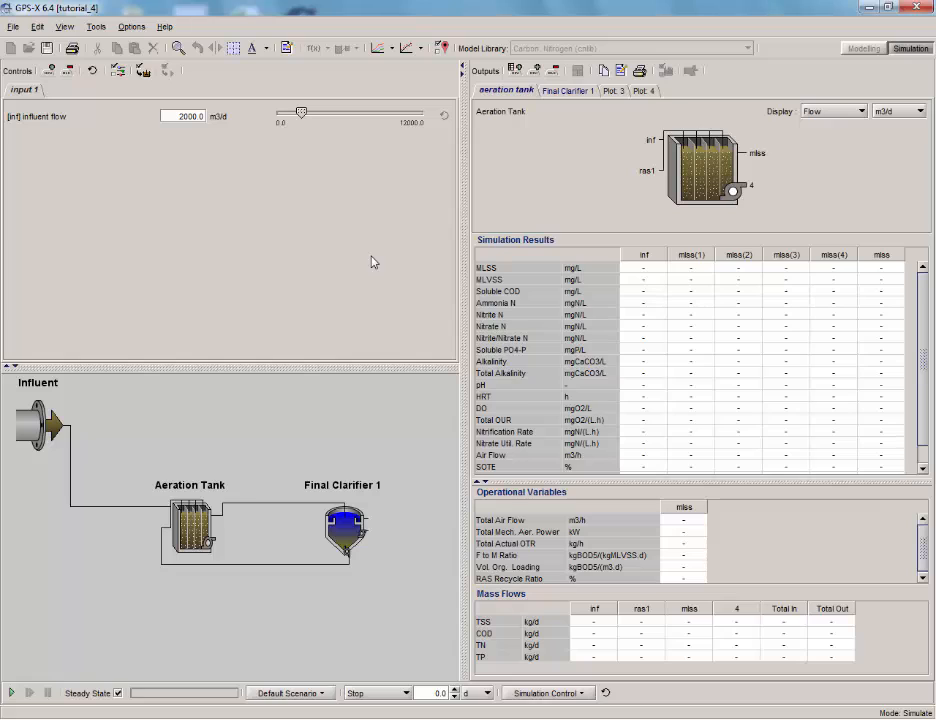
mouse_move(147, 360)
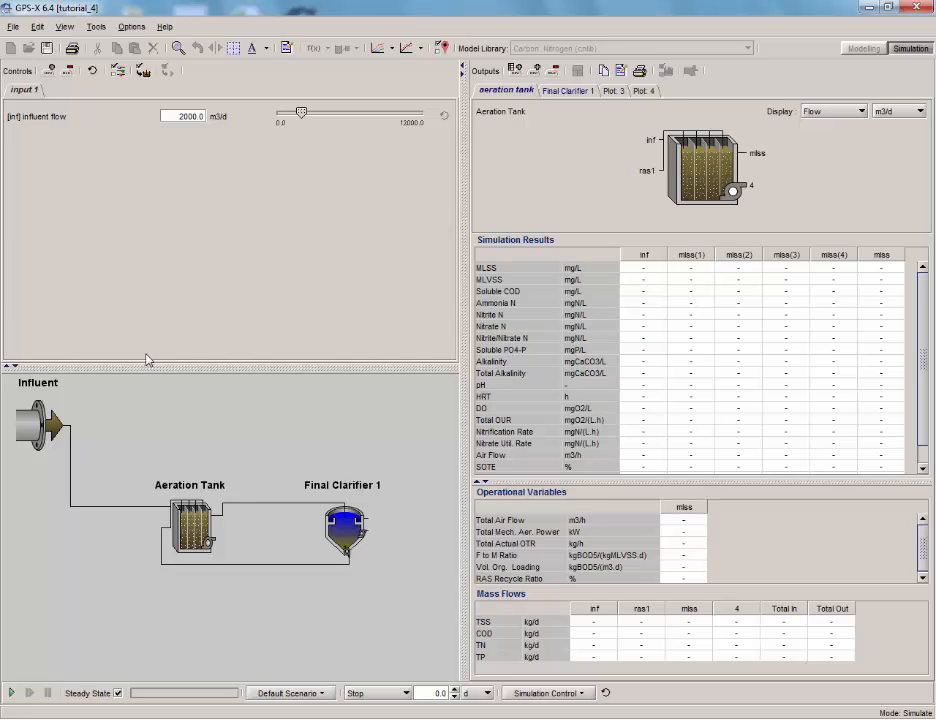
Step: Review the Influent Advisor for the Influent object, adding total COD, TKN and ammonia controls
right_click(37, 418)
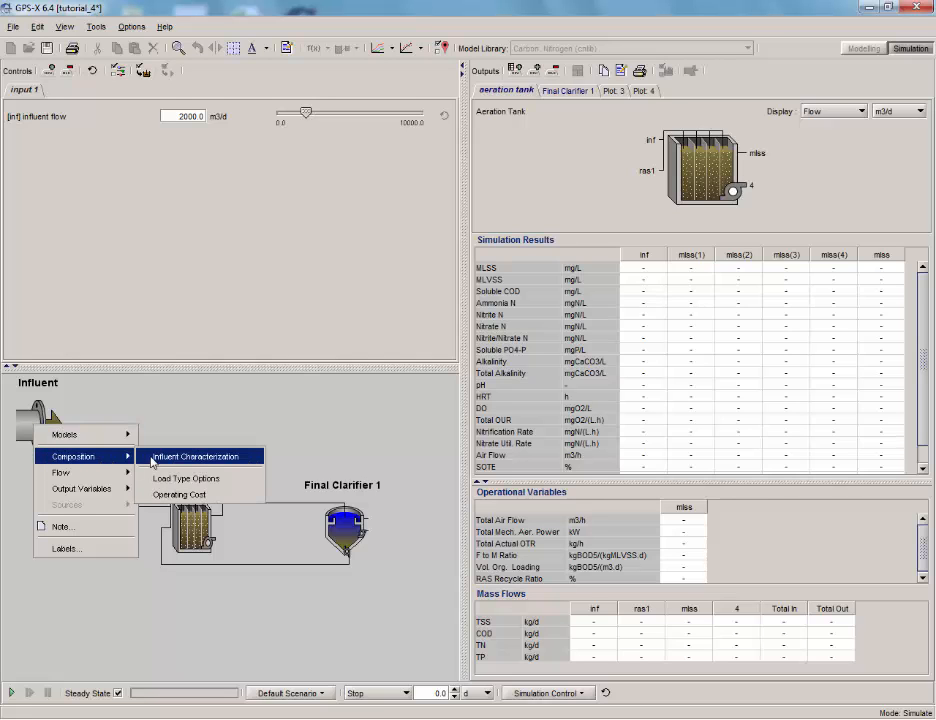
click(196, 456)
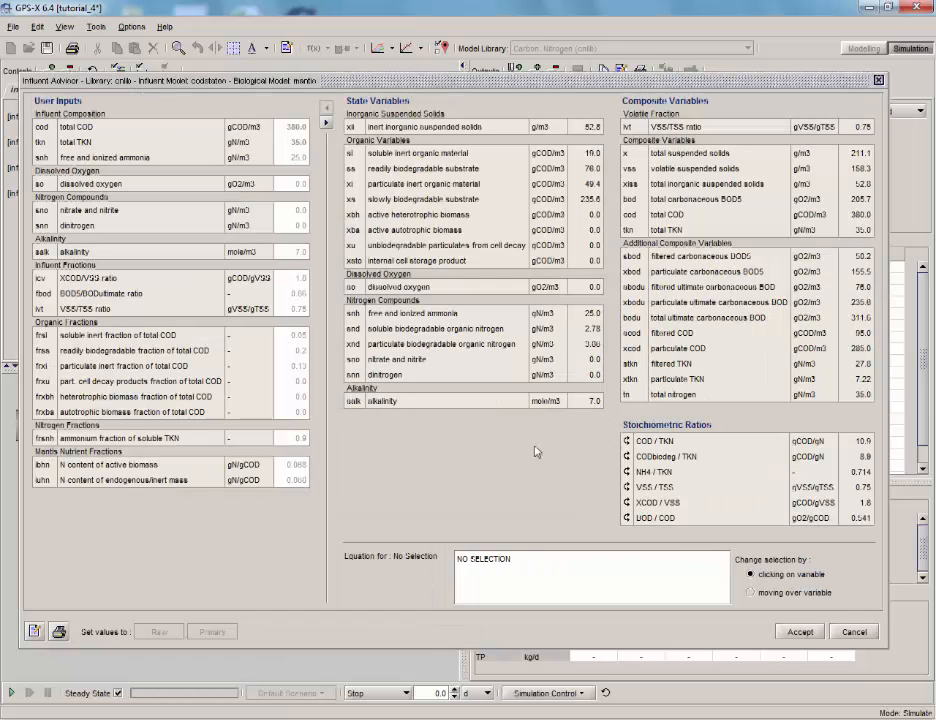
click(799, 631)
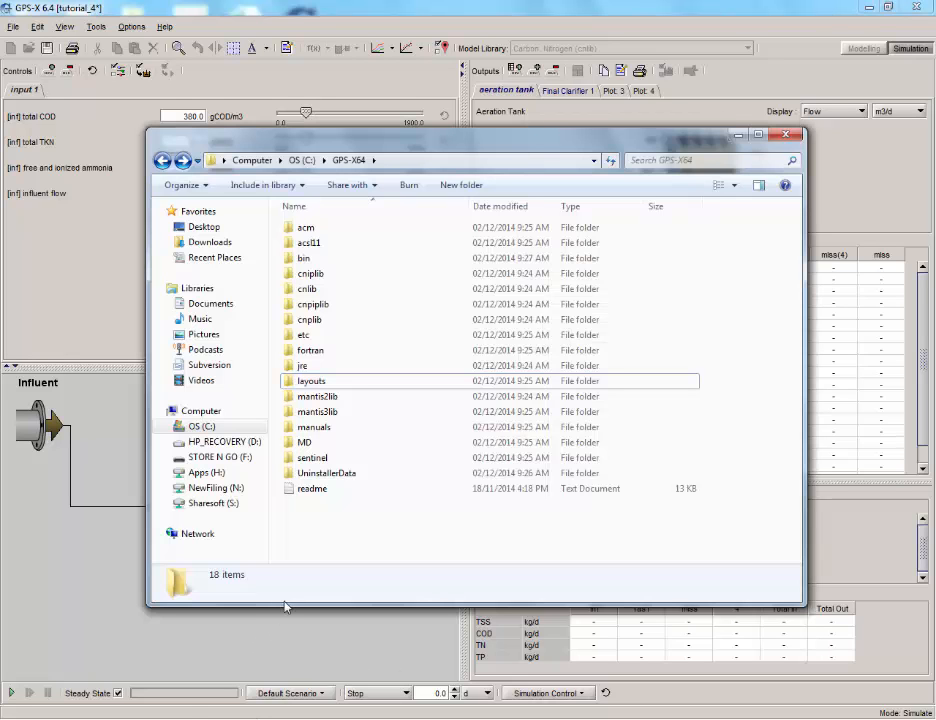
mouse_move(330, 388)
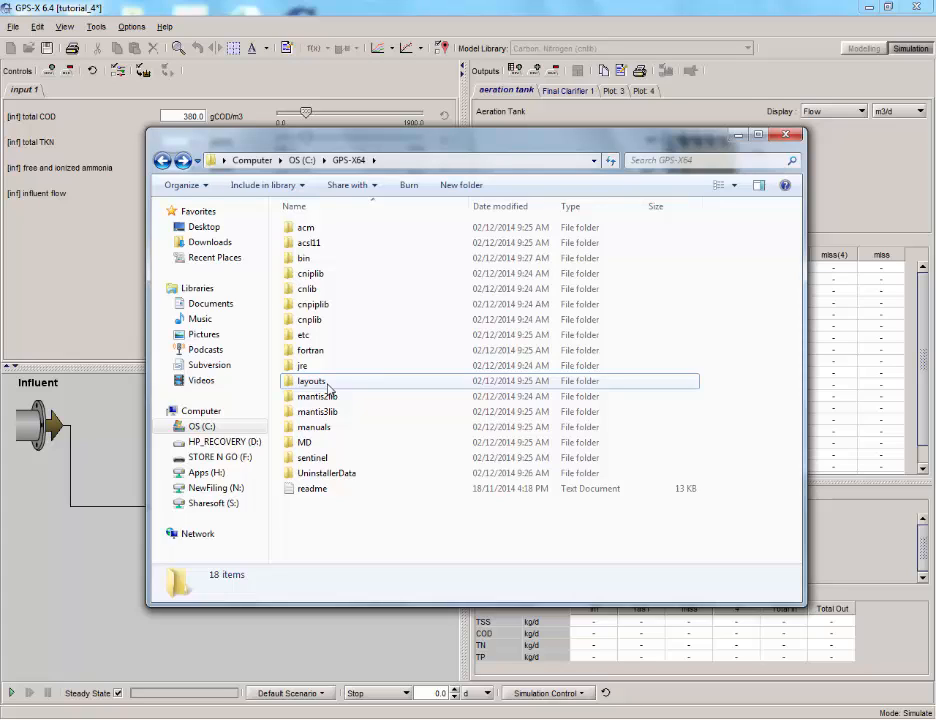
Step: Open the Tutorial 4 Example Data workbook from C:\GPS-X64\layouts\08tutorials
double_click(311, 381)
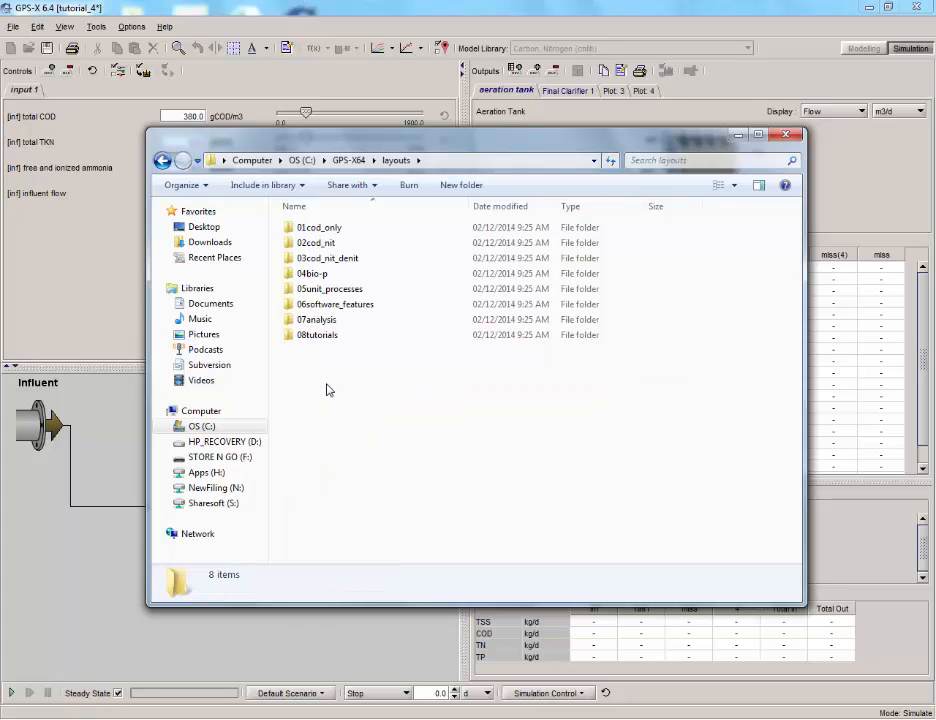
click(317, 334)
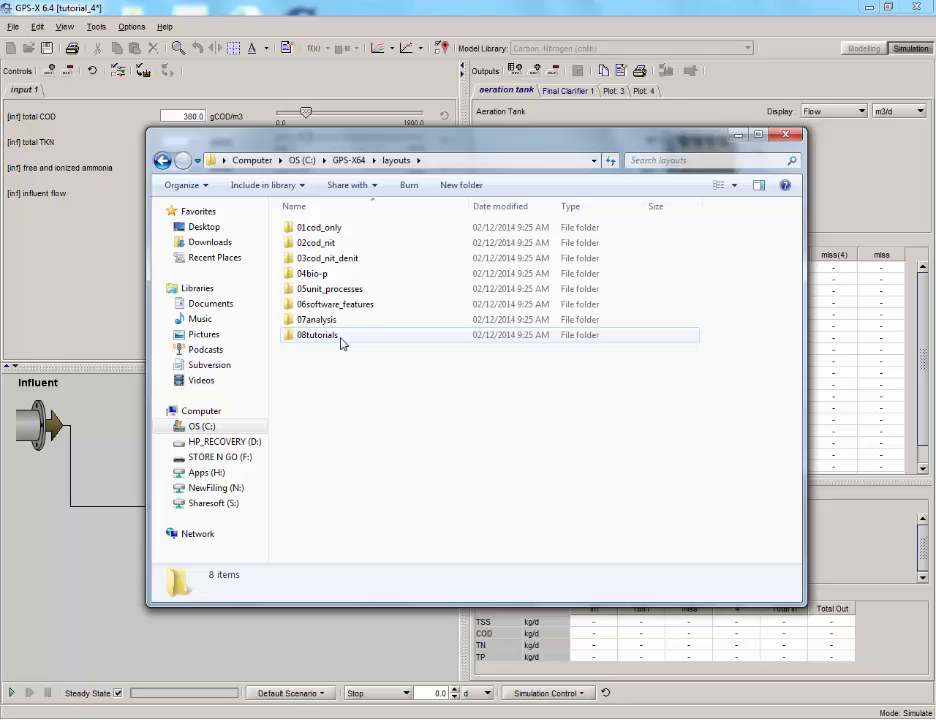
double_click(316, 335)
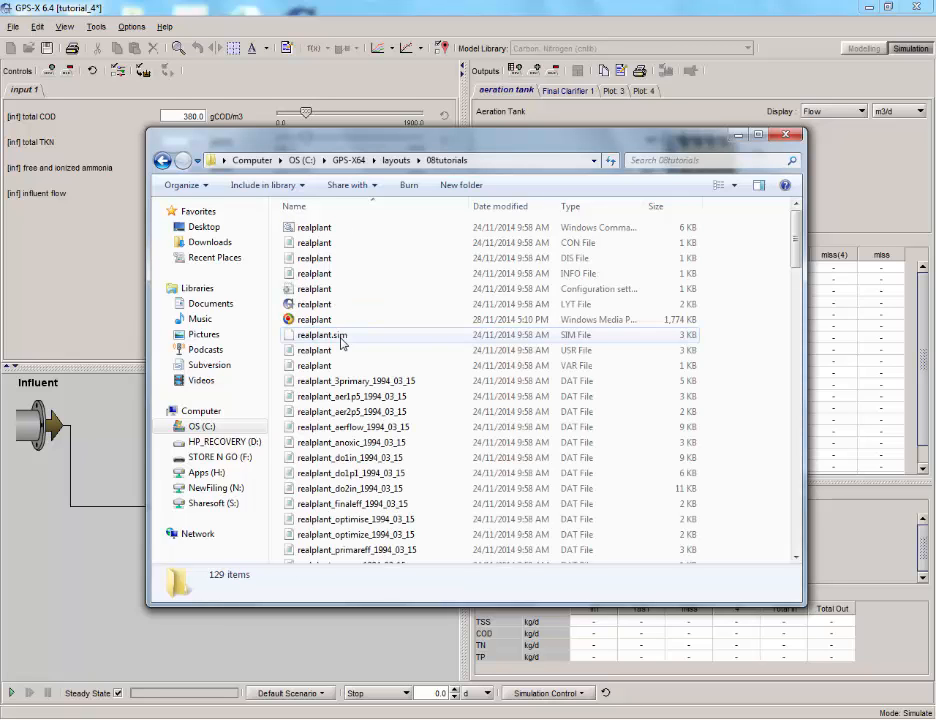
scroll(down, 3)
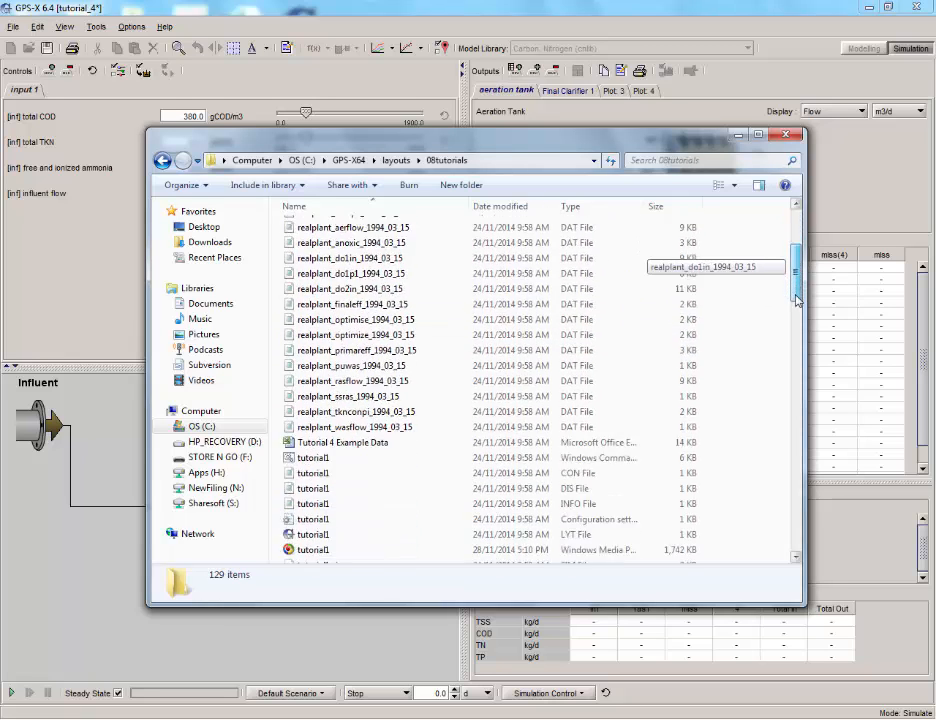
scroll(down, 3)
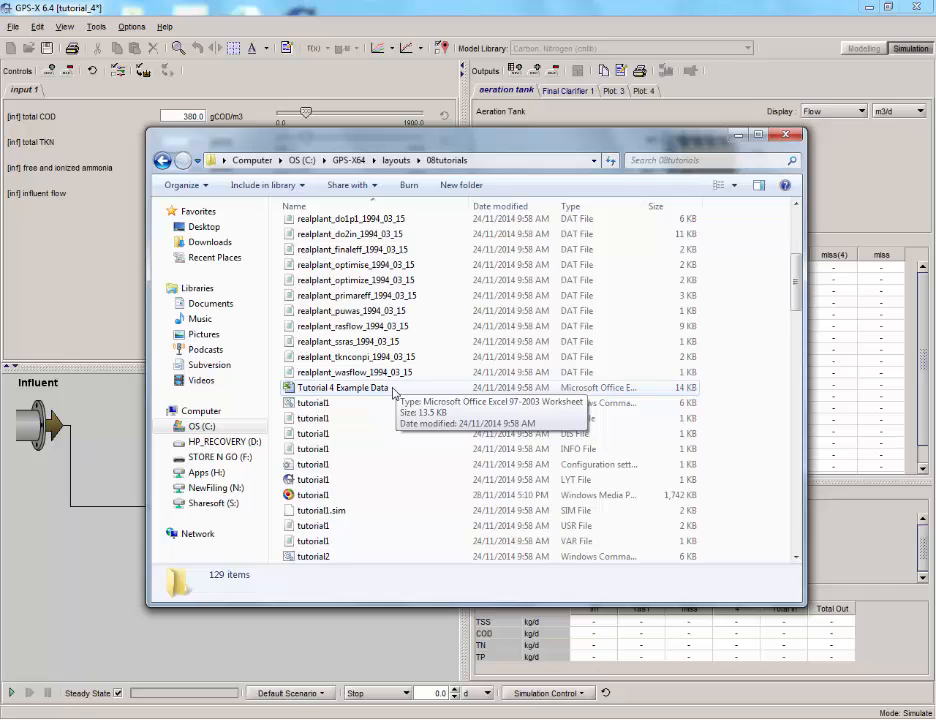
click(343, 387)
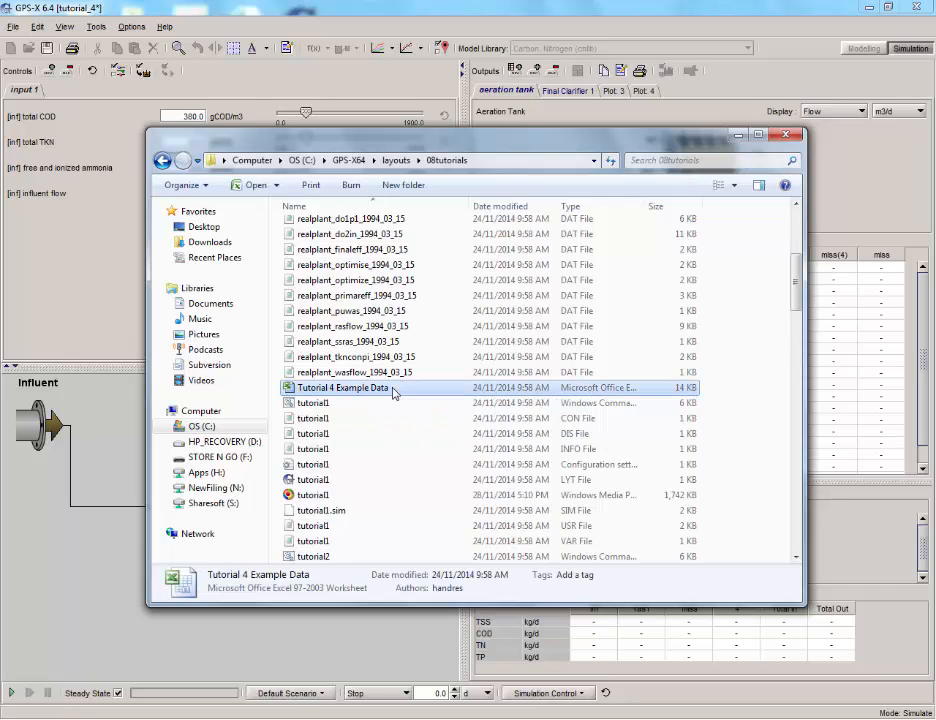
double_click(342, 387)
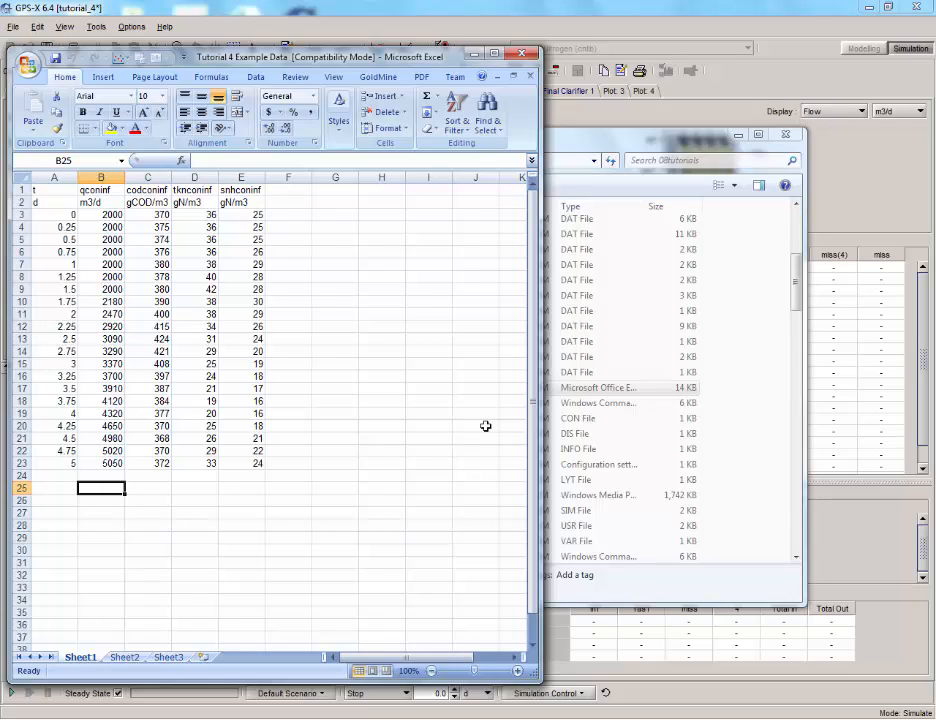
mouse_move(312, 333)
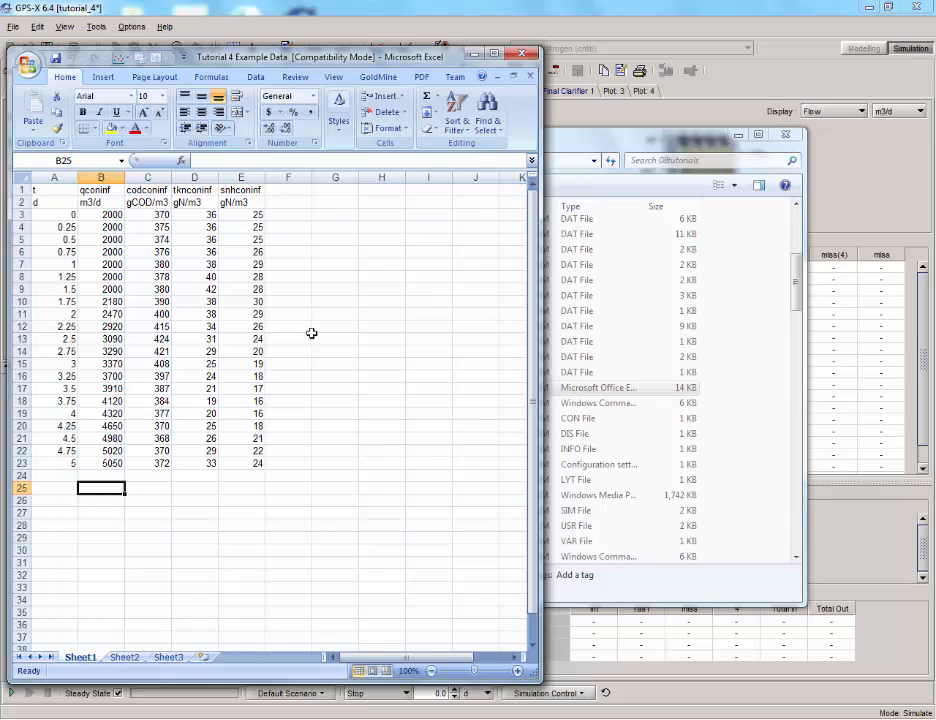
Step: Save the workbook as Tutorial 4 Example Data (1) in Excel 97-2003 Workbook format
click(28, 65)
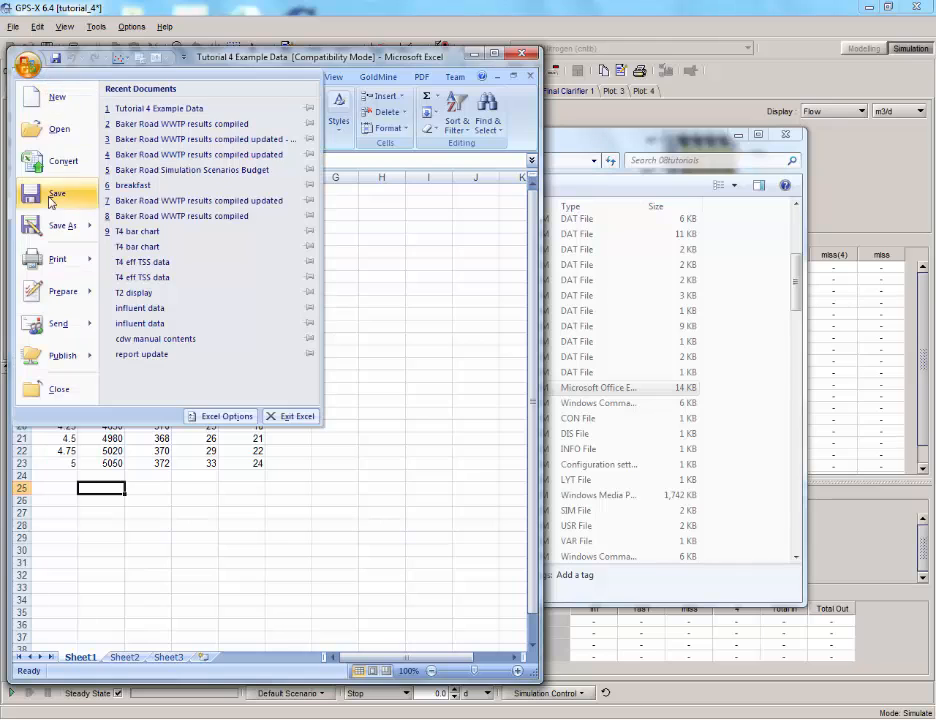
click(62, 225)
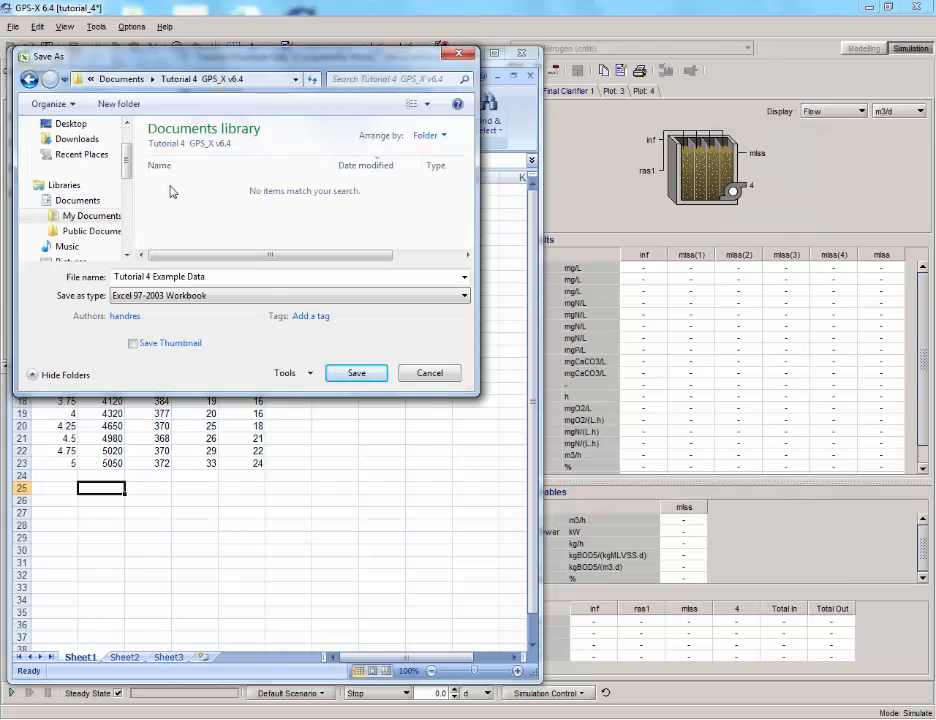
click(463, 295)
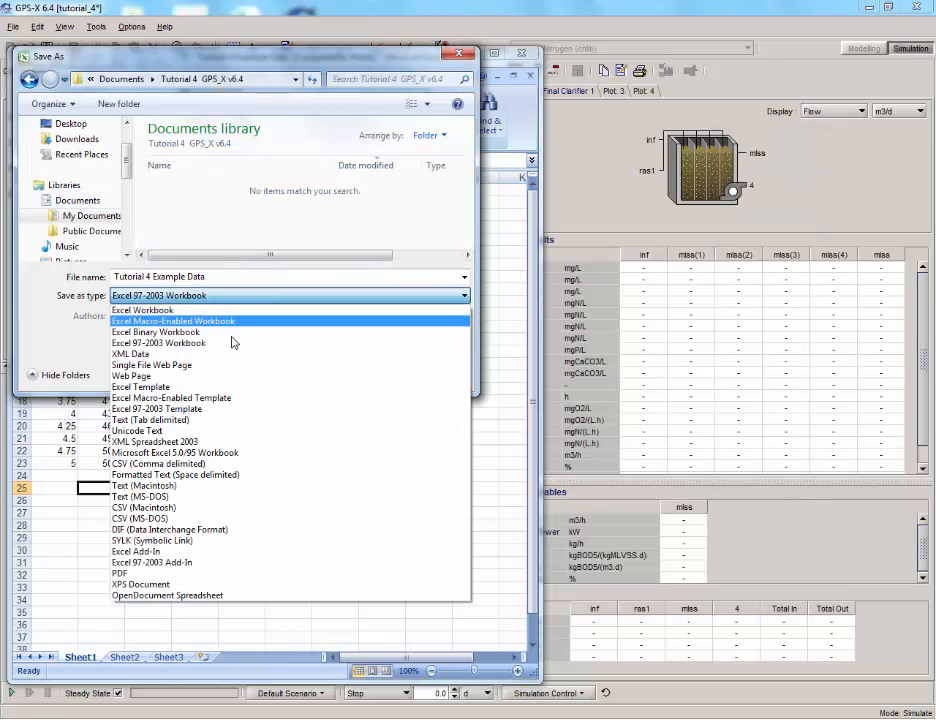
click(159, 342)
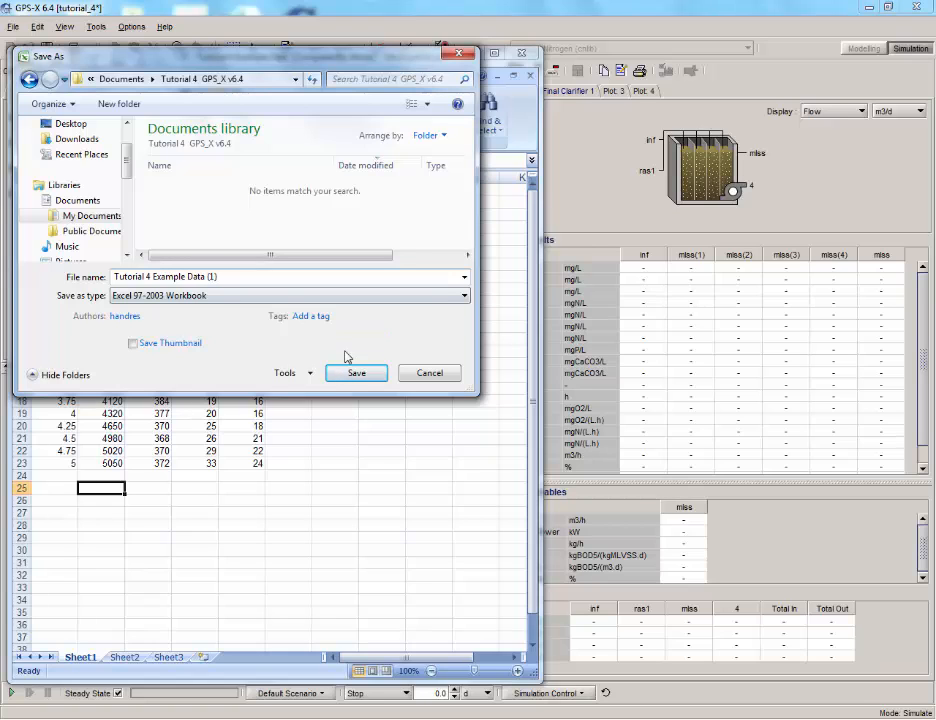
click(356, 372)
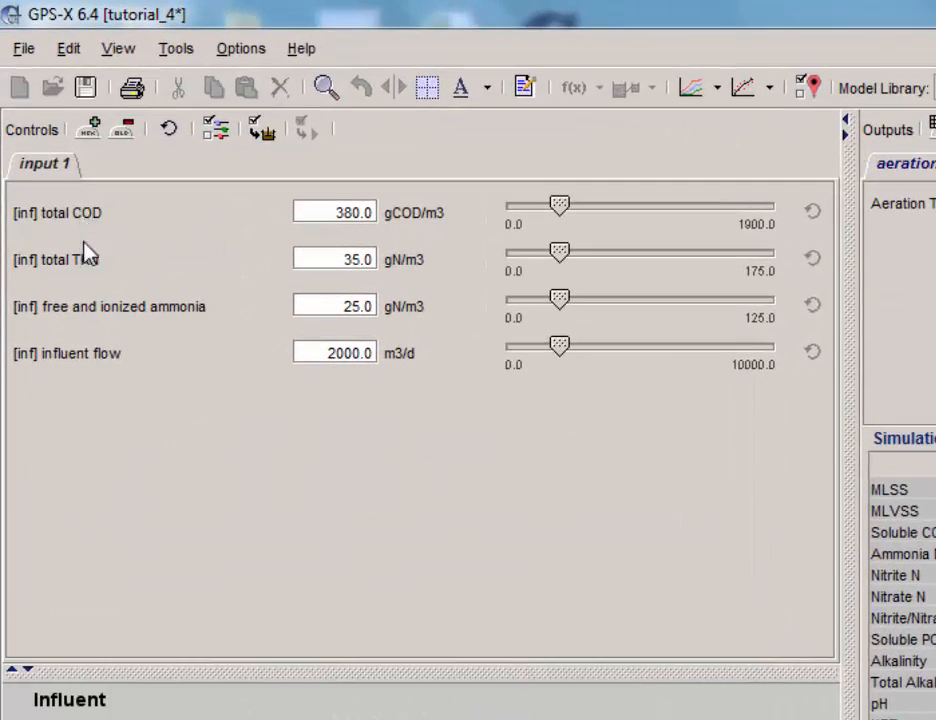
mouse_move(95, 307)
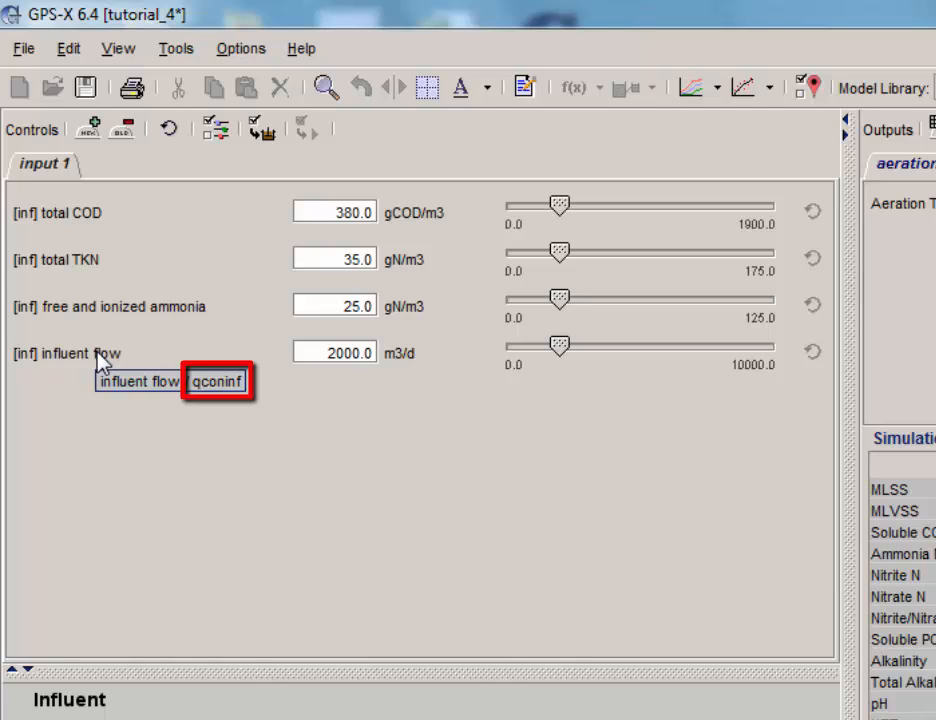
mouse_move(102, 362)
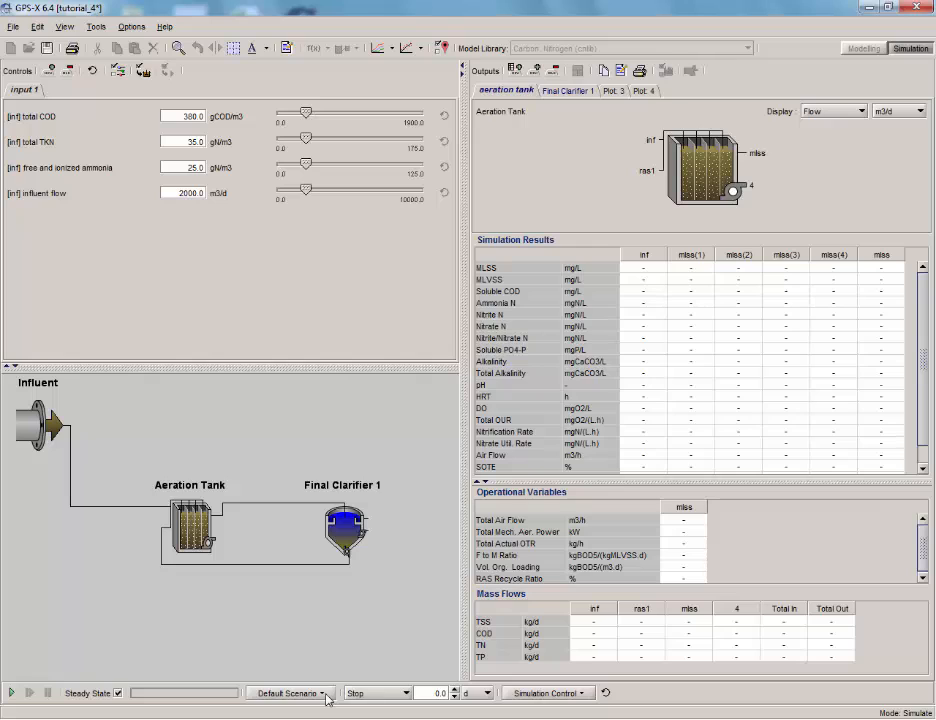
Step: Add Tutorial 4 Example Data (1).xls to the default scenario's data files and close configuration
click(290, 692)
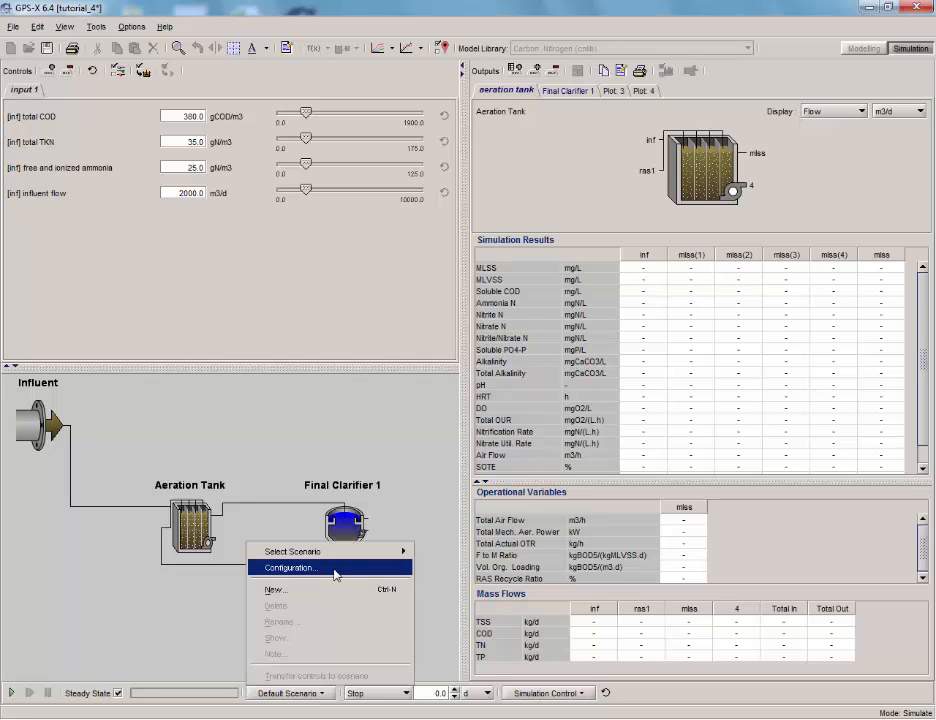
click(291, 567)
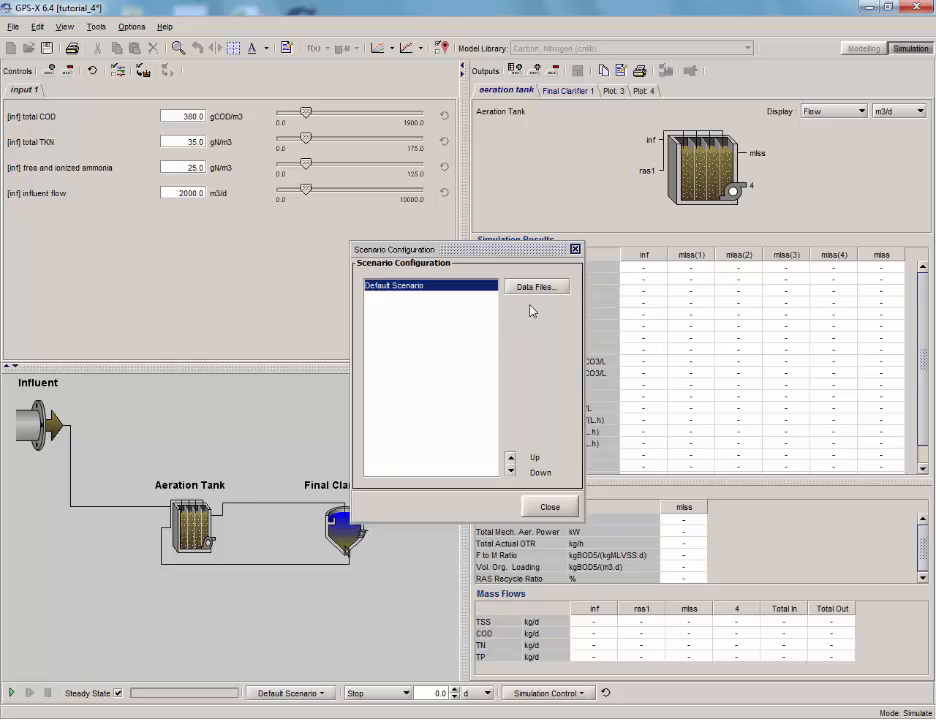
mouse_move(537, 287)
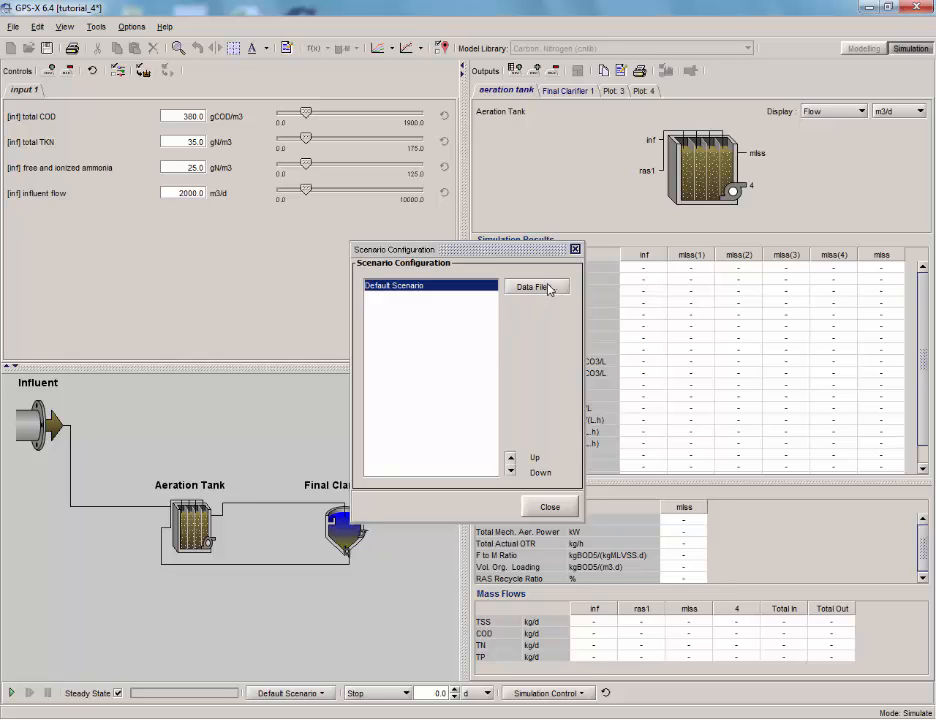
click(535, 287)
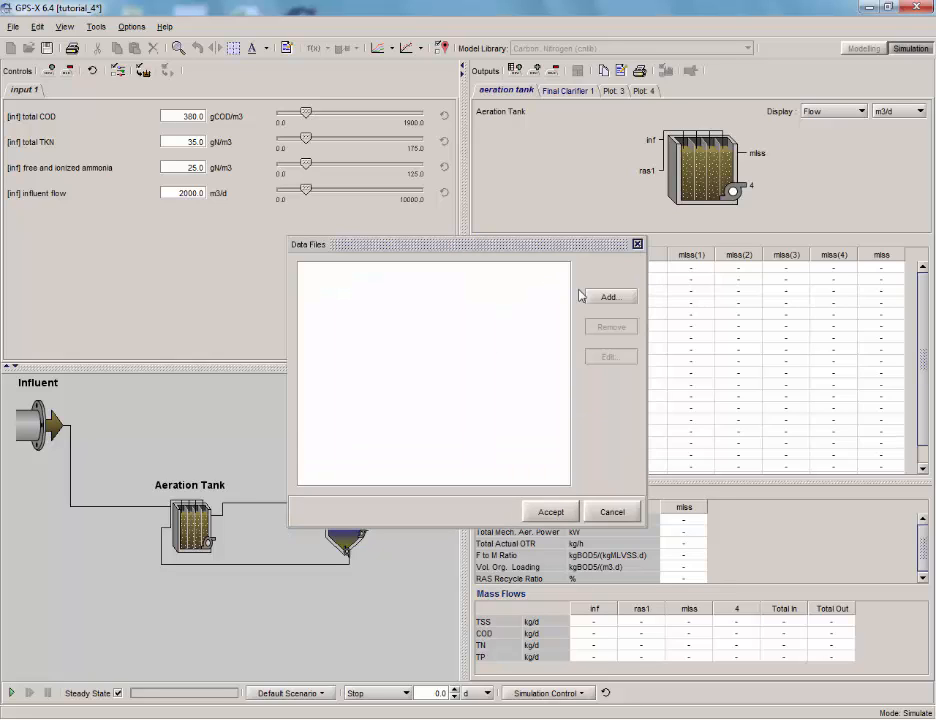
click(607, 296)
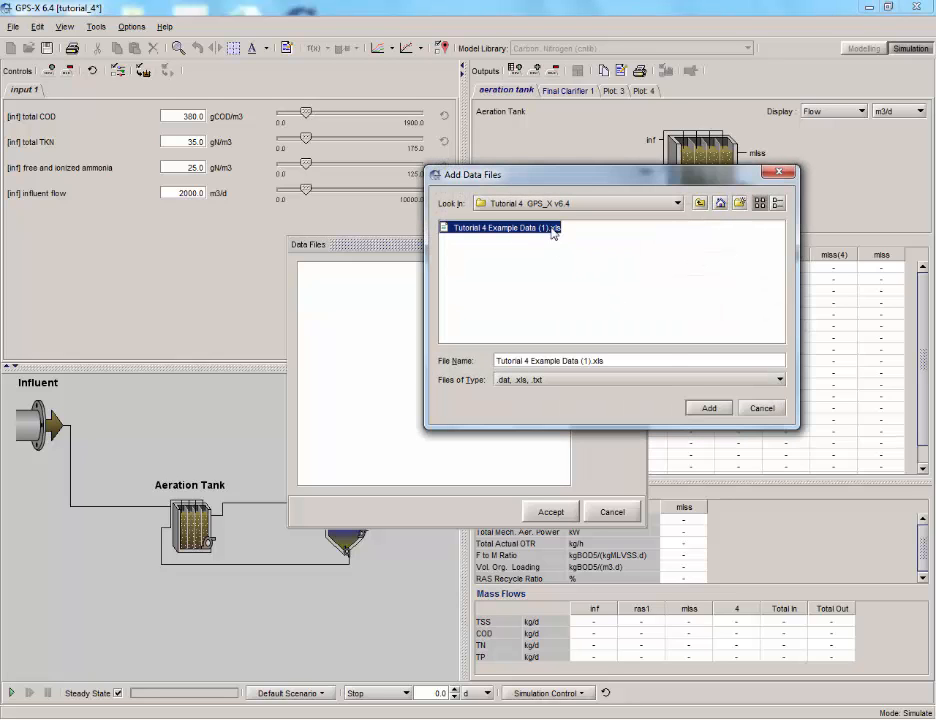
click(708, 407)
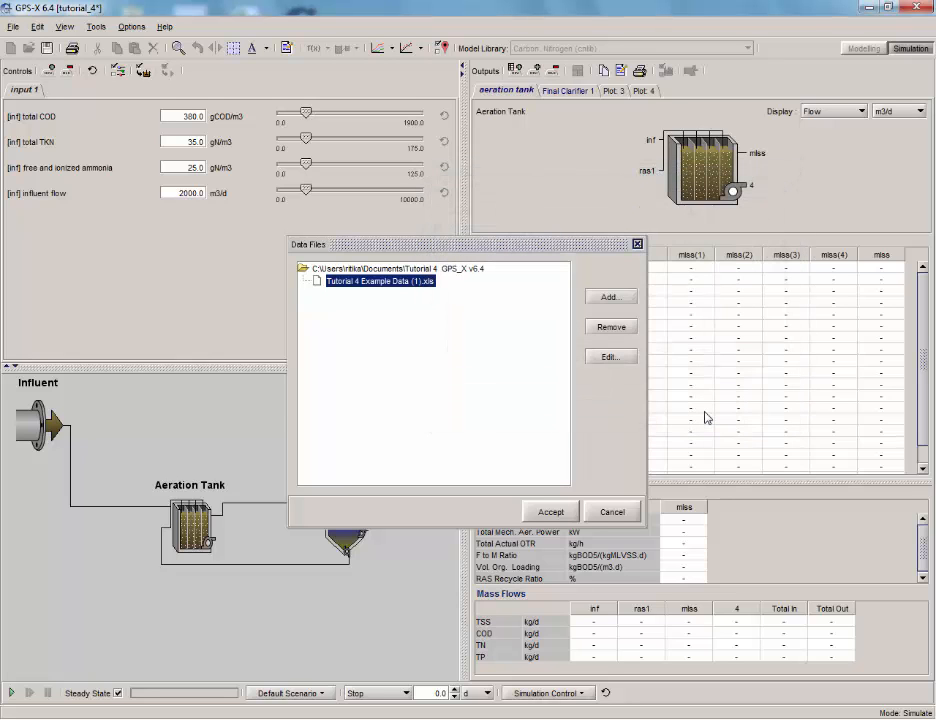
click(550, 511)
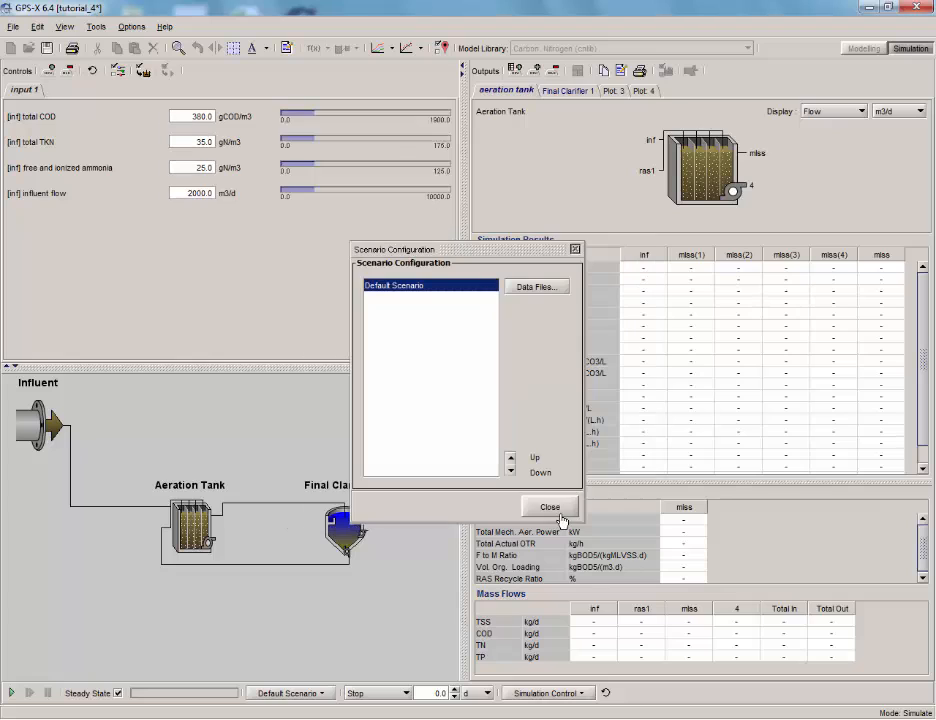
click(550, 507)
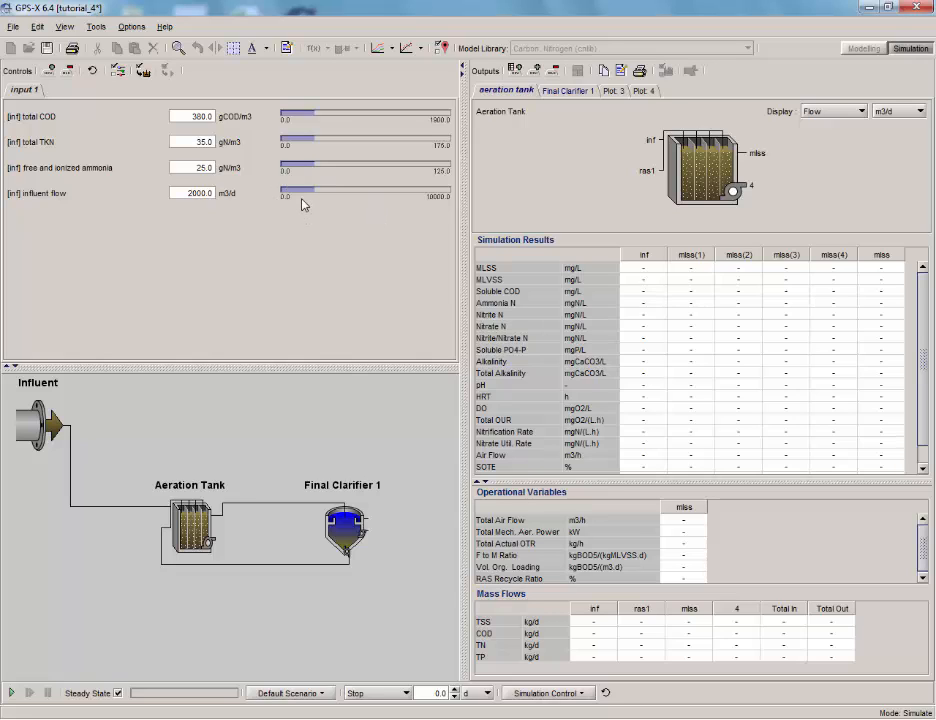
mouse_move(410, 600)
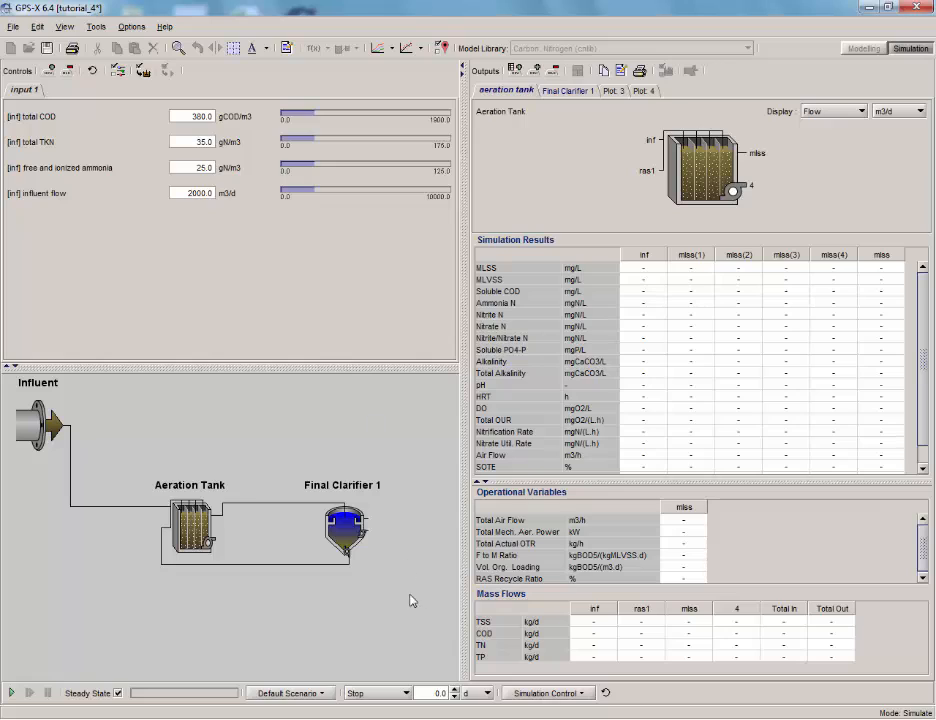
mouse_move(430, 688)
text(5)
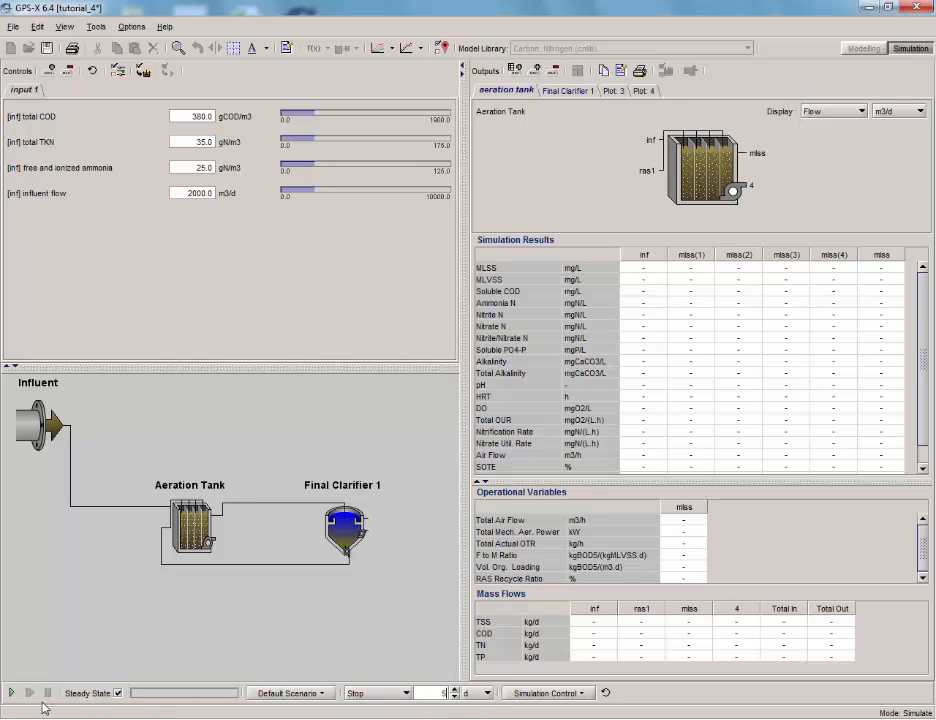
Step: Run the 5-day simulation and show the Plot 3 Influent Flow and Effluent TSS graph
click(10, 692)
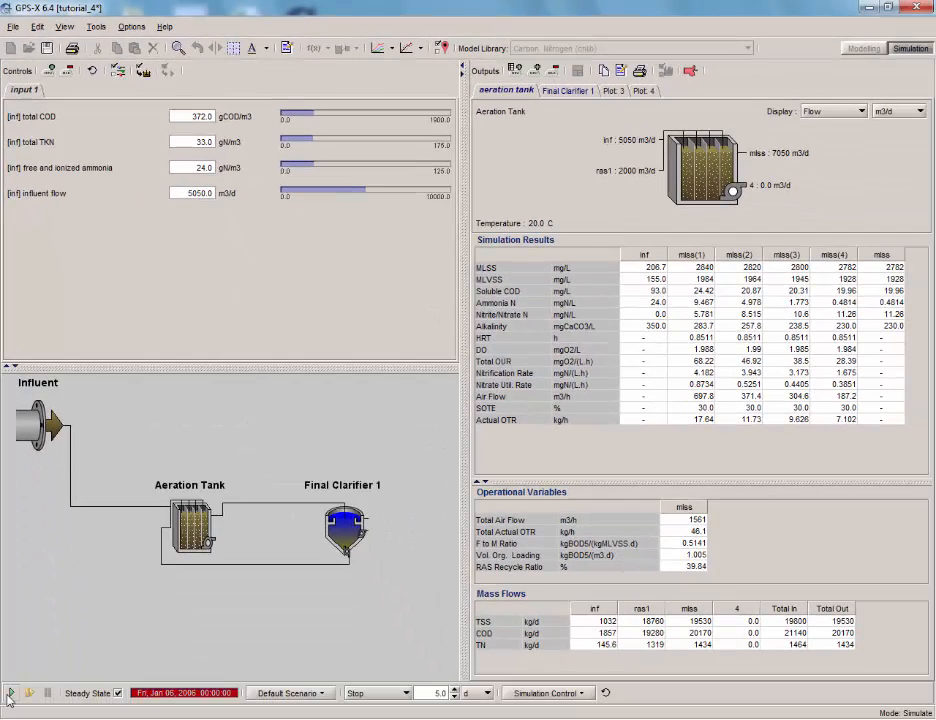
click(605, 90)
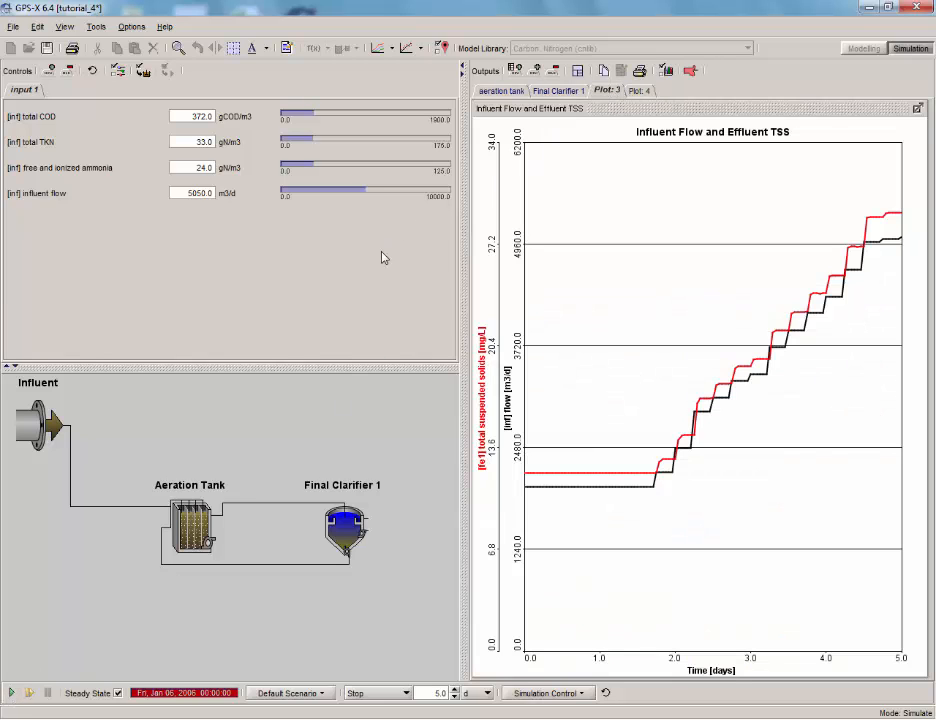
mouse_move(379, 273)
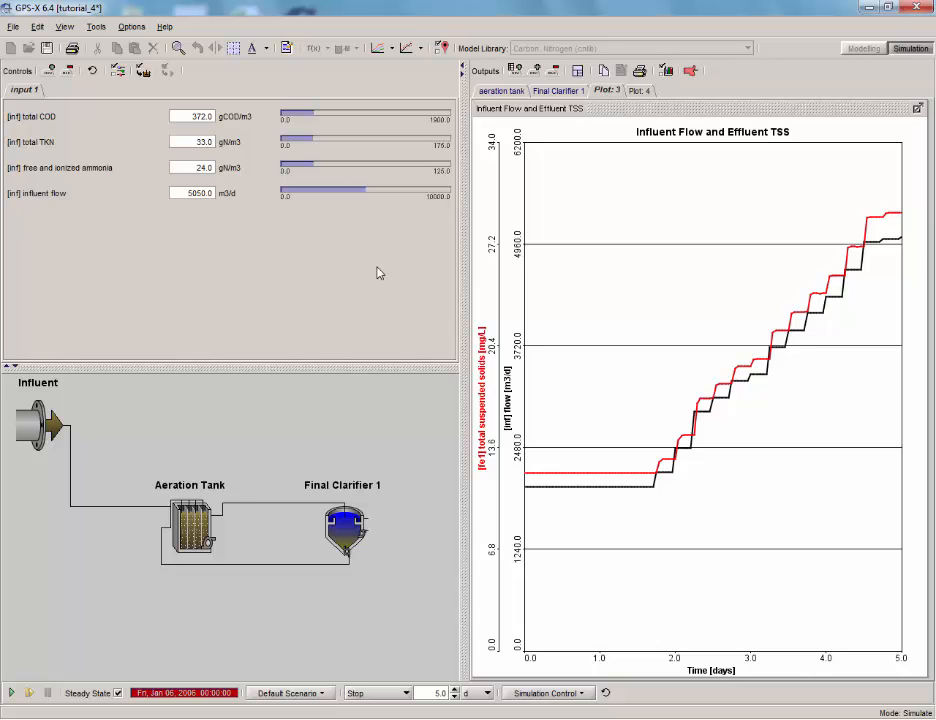
mouse_move(375, 293)
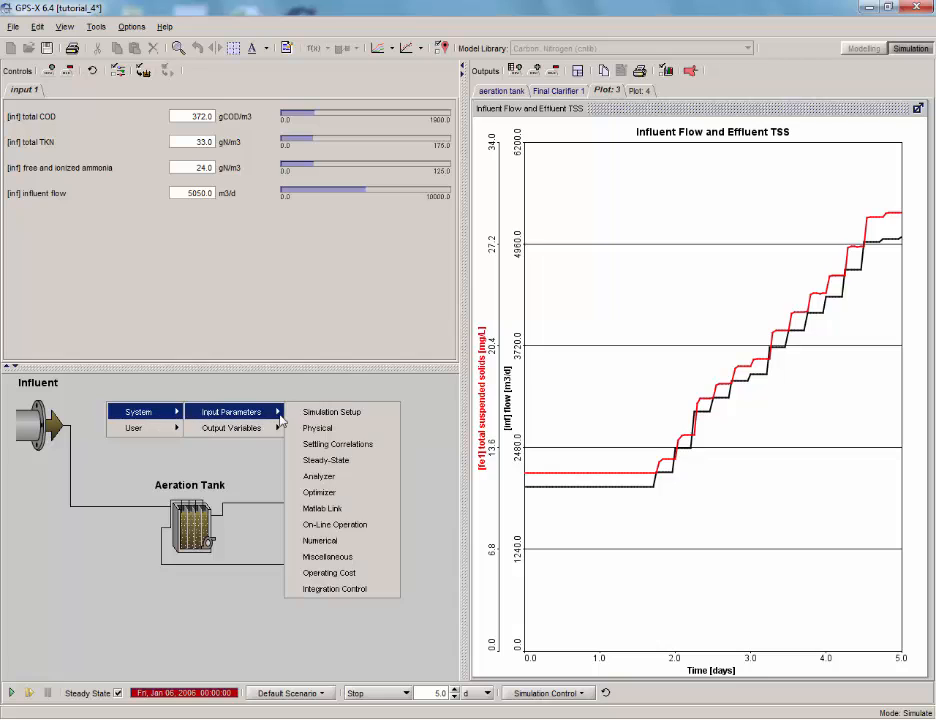
mouse_move(340, 427)
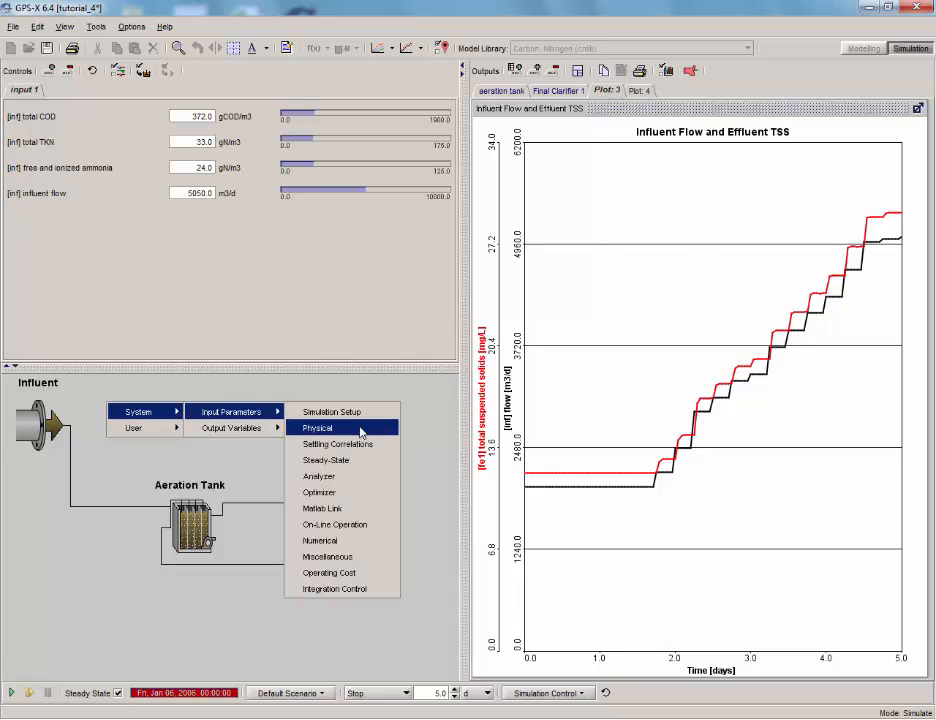
Step: Add liquid temperature (20 °C) to the controls from Physical input parameters and open its options
click(318, 427)
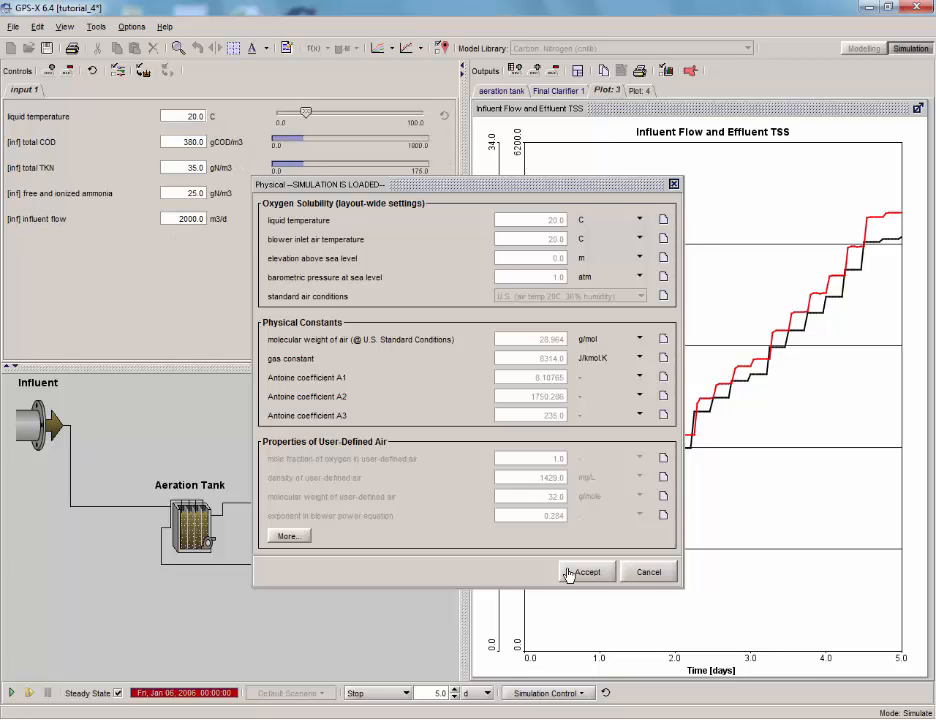
click(585, 571)
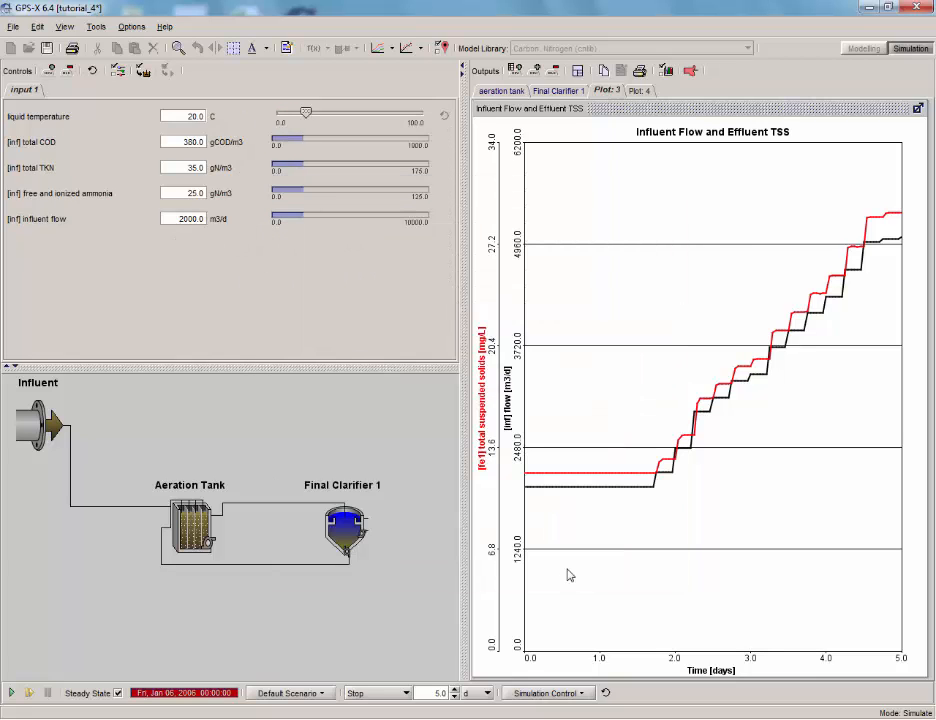
mouse_move(498, 508)
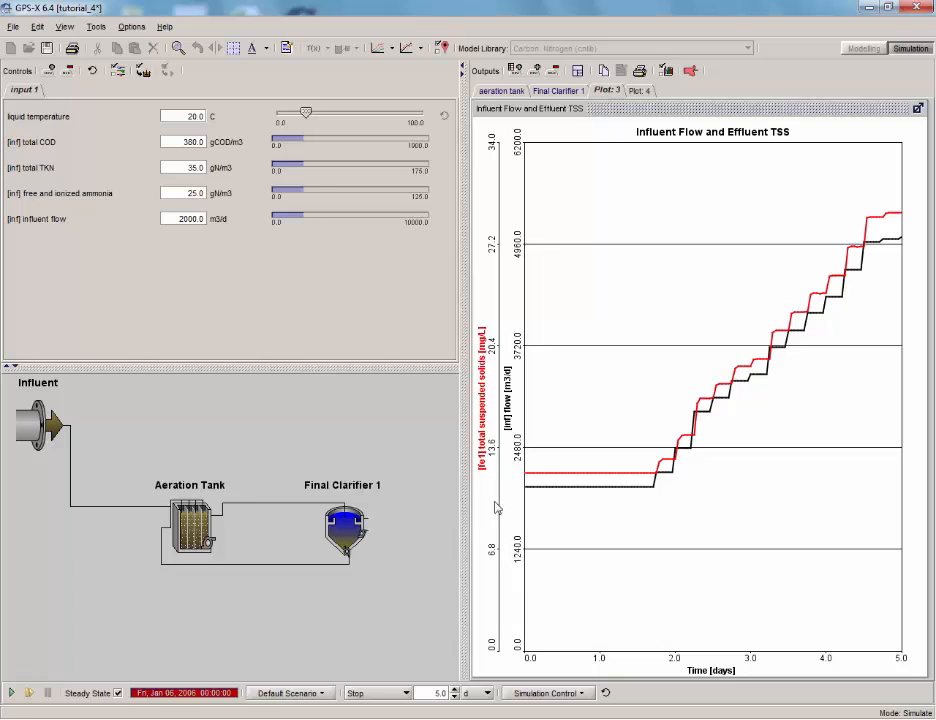
right_click(40, 116)
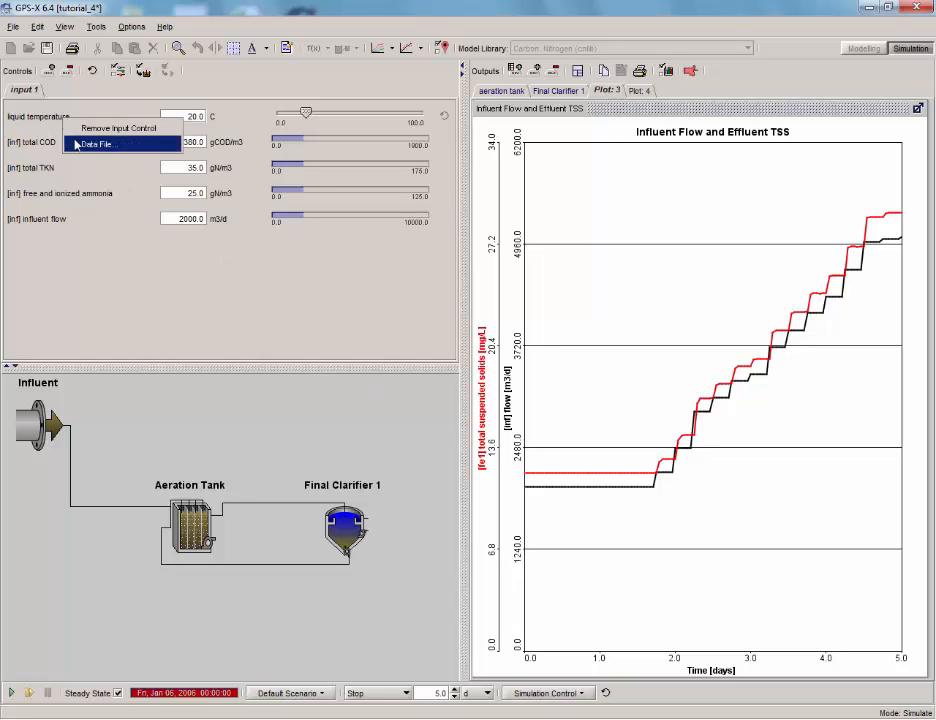
Step: Paste temperatures 17, 18, 20, 22 and 24 °C for days 1-5 into a new data file
click(94, 143)
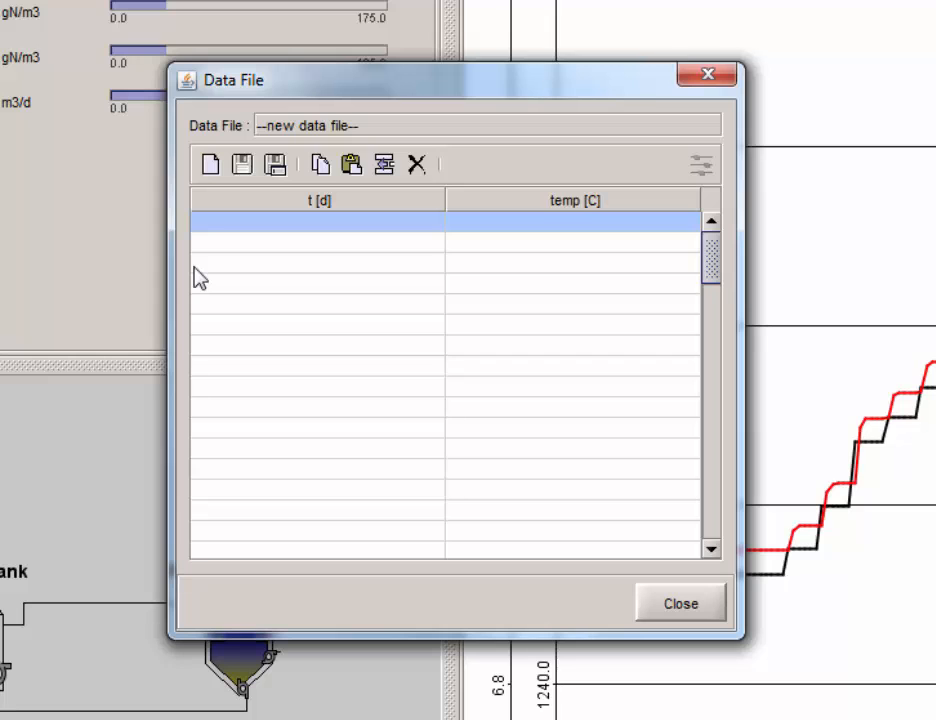
mouse_move(480, 193)
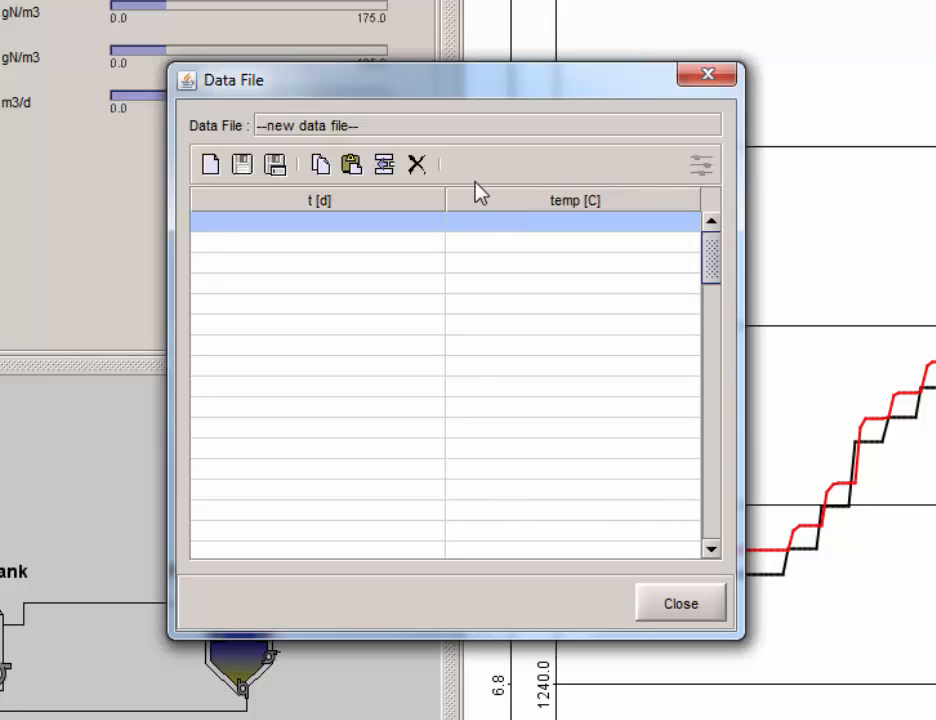
mouse_move(491, 417)
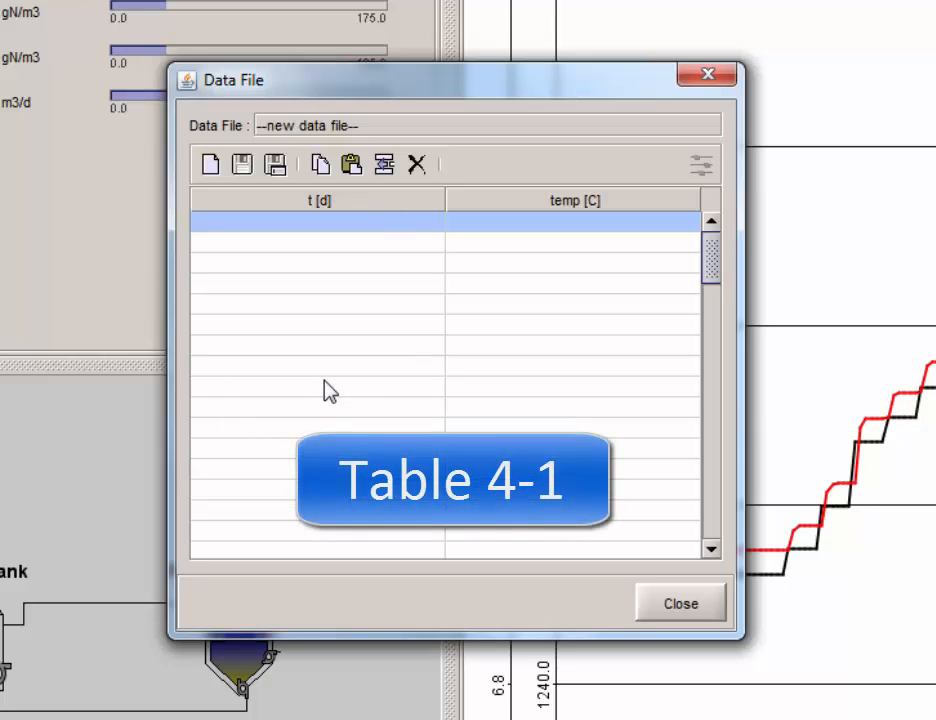
click(316, 220)
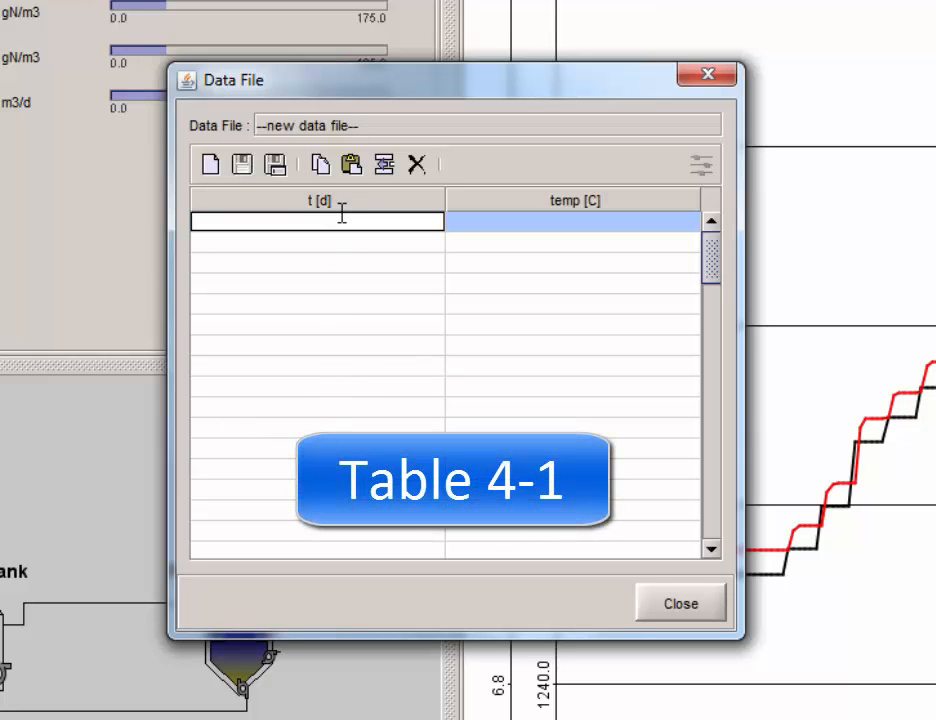
click(351, 164)
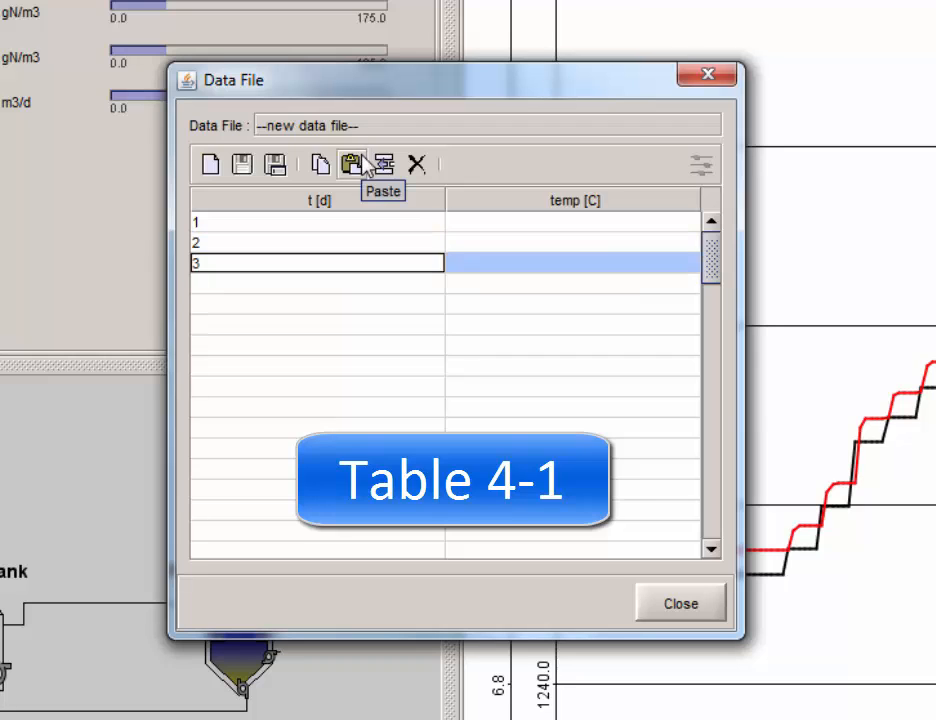
click(351, 164)
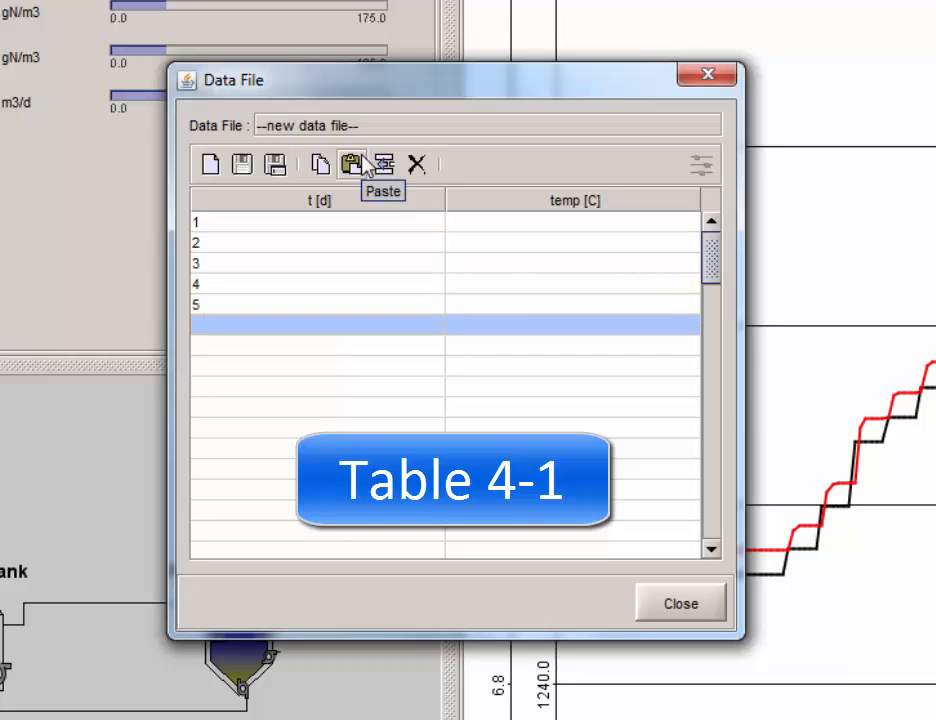
click(351, 164)
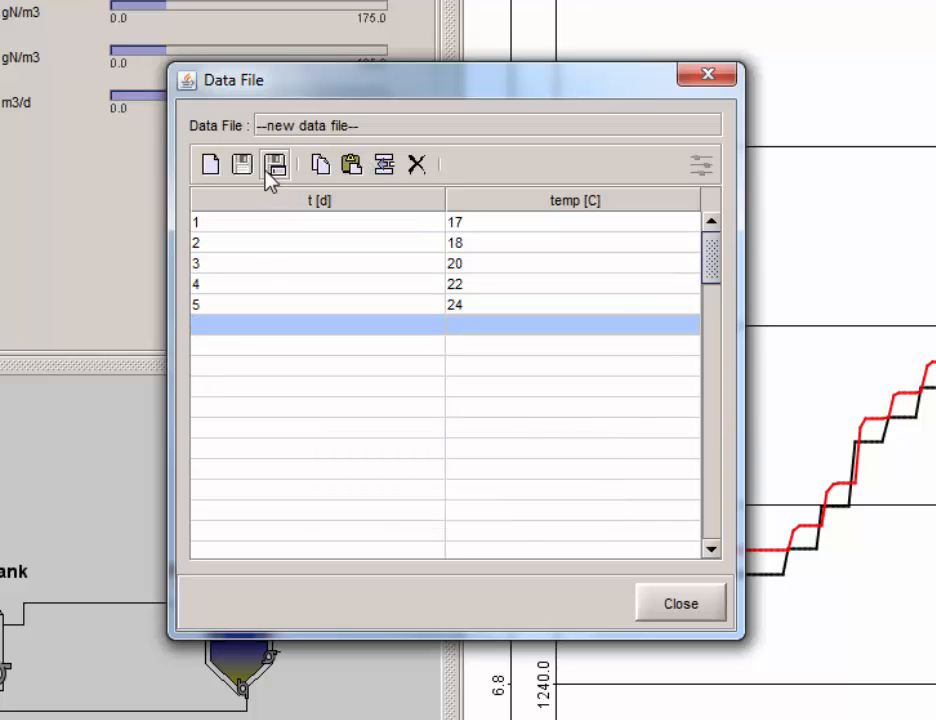
Step: Save the temperature table as tutorial_4_temp_2006_01_01.dat
click(275, 164)
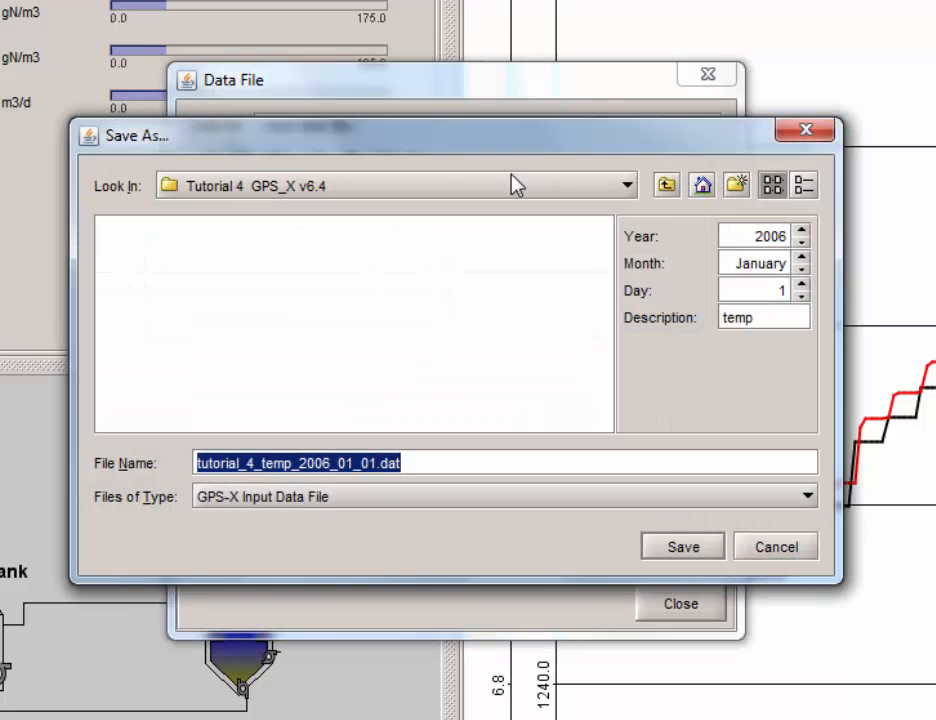
mouse_move(695, 205)
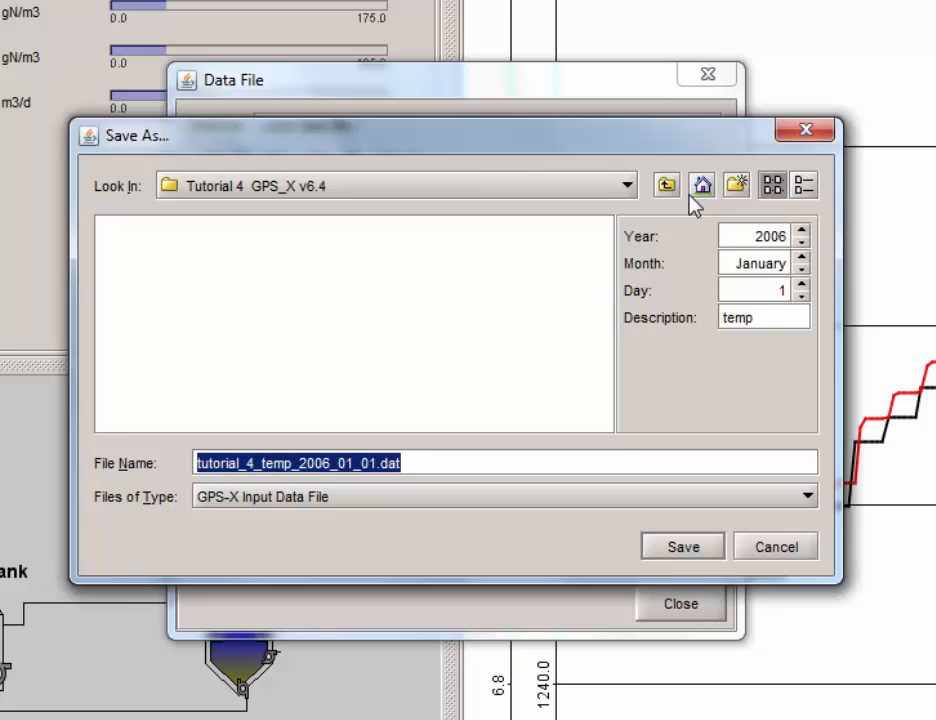
mouse_move(630, 374)
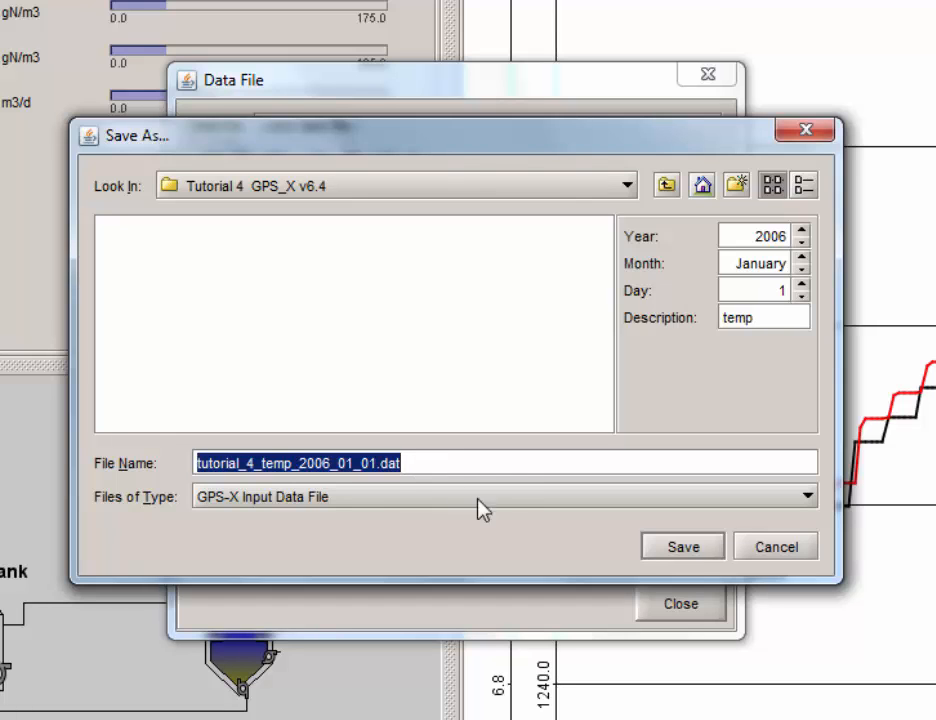
click(682, 546)
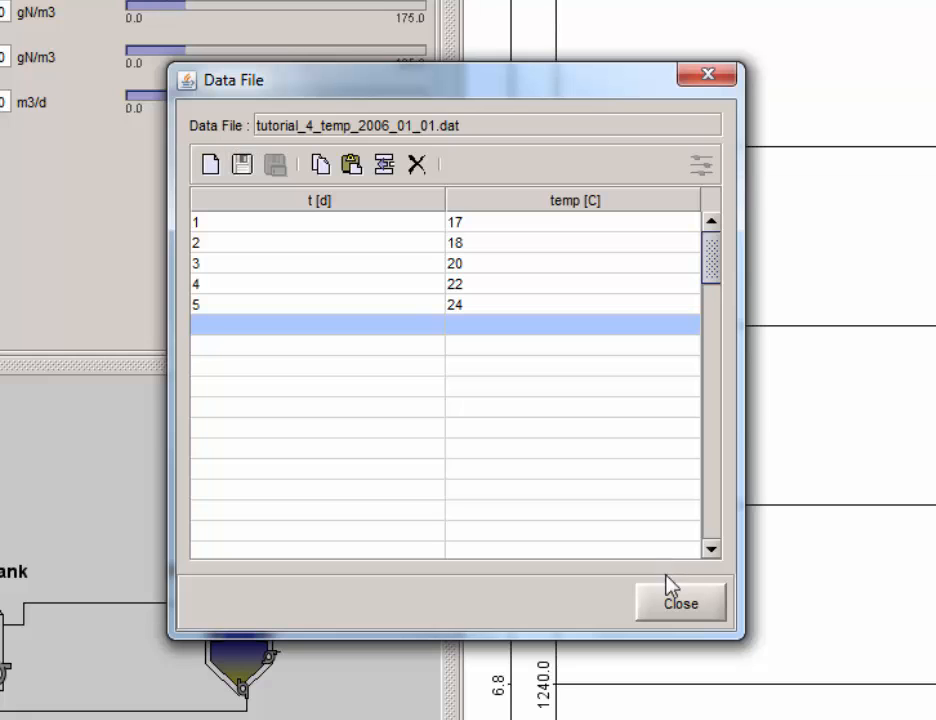
Step: Close the temperature data file window and return to the tutorial_4 model's simulation controls
click(680, 601)
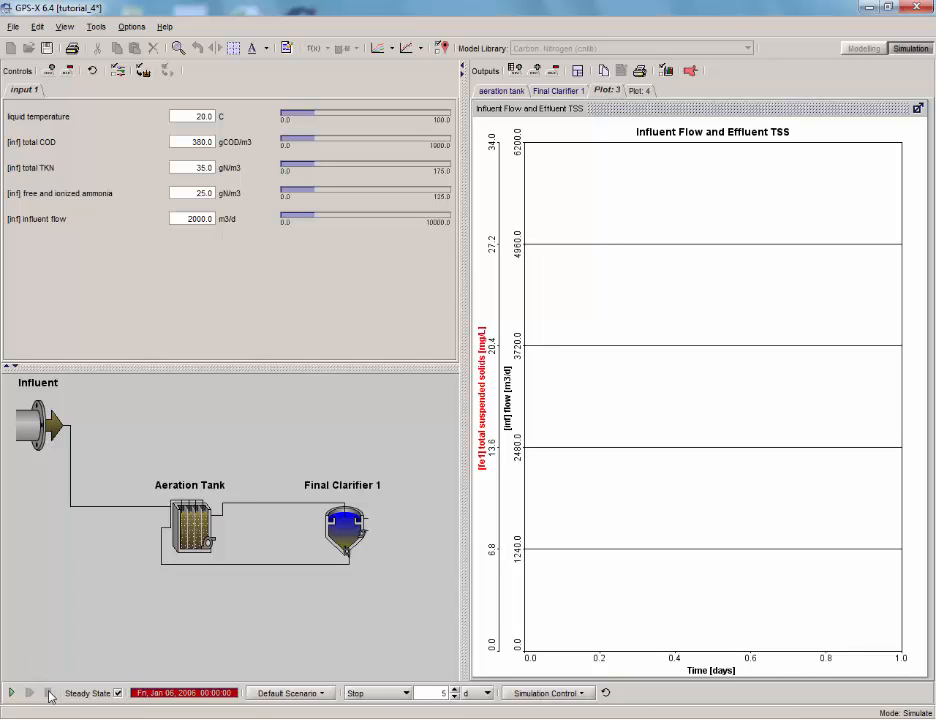
click(11, 692)
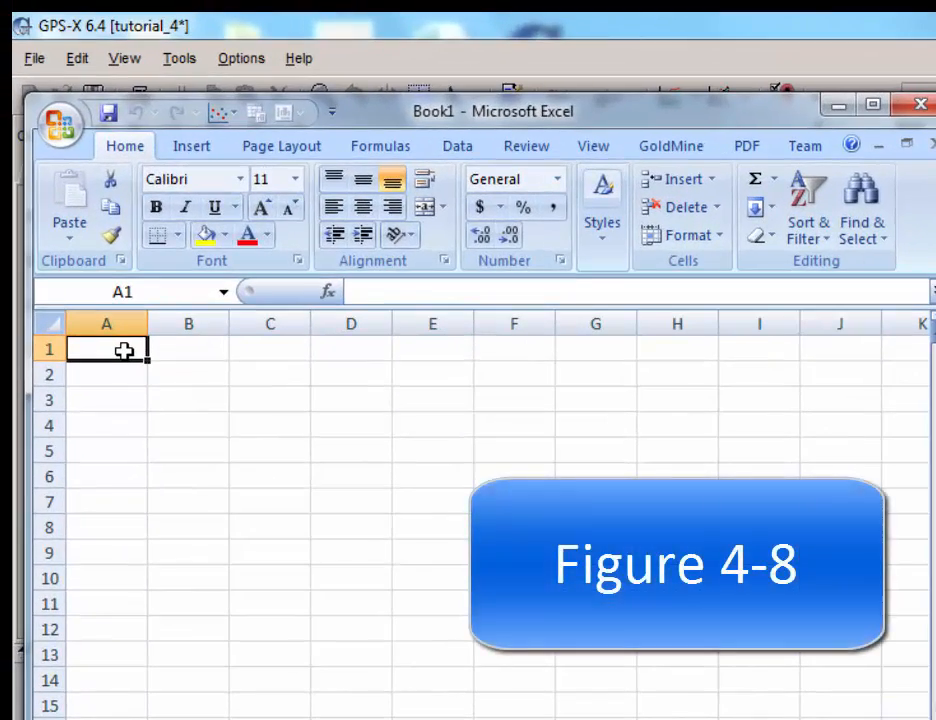
Step: Enter t/d and xfe1/mg/L headers with days 0–5 and the measured TSS values
text(t)
click(107, 501)
text(4)
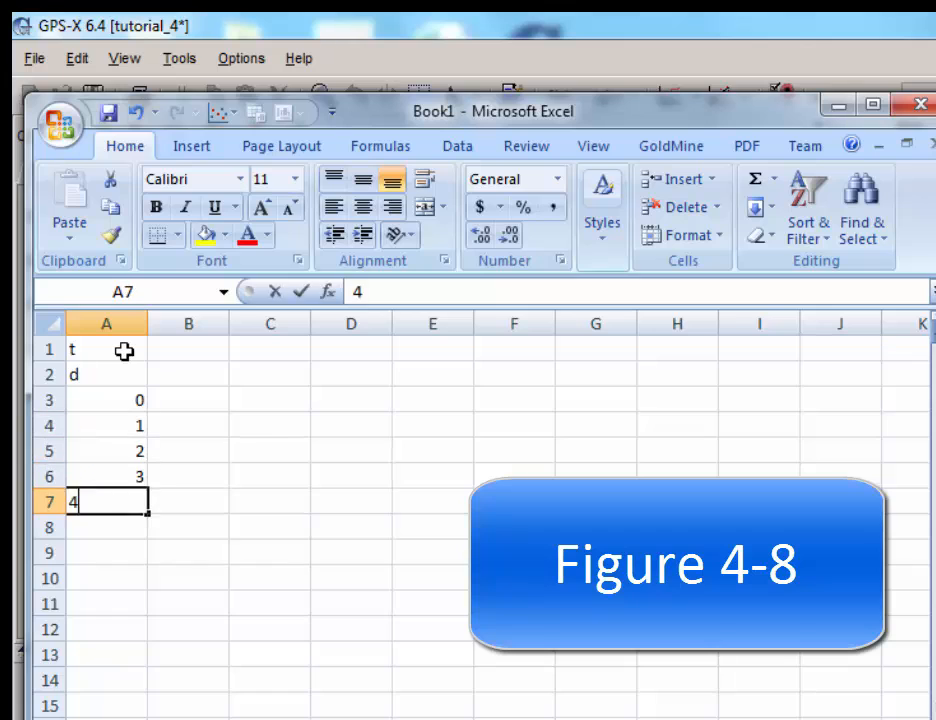
text(xfe1)
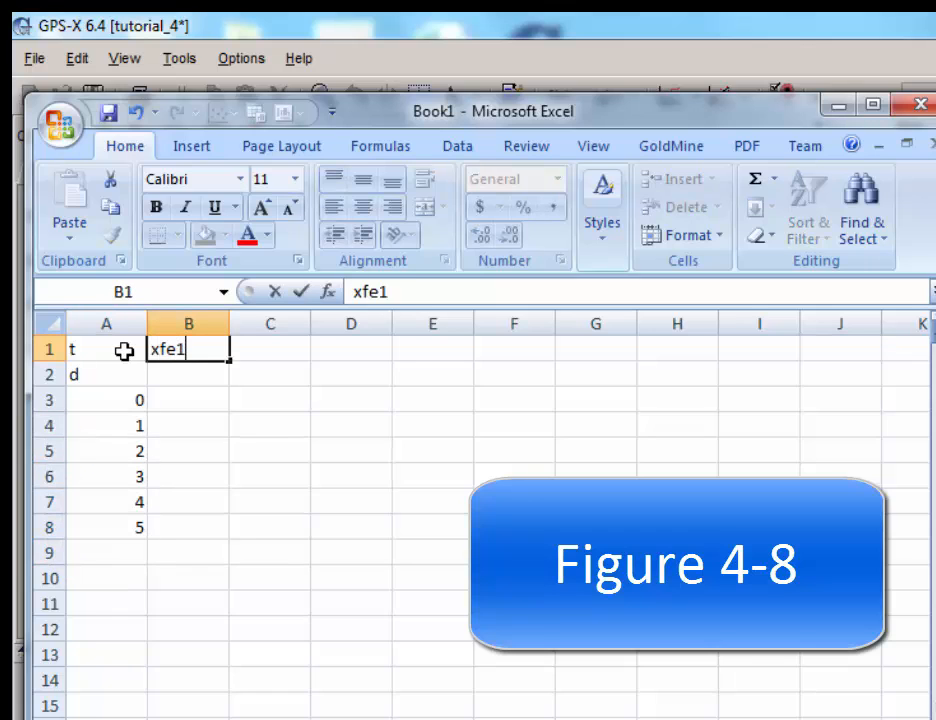
text(mg/L)
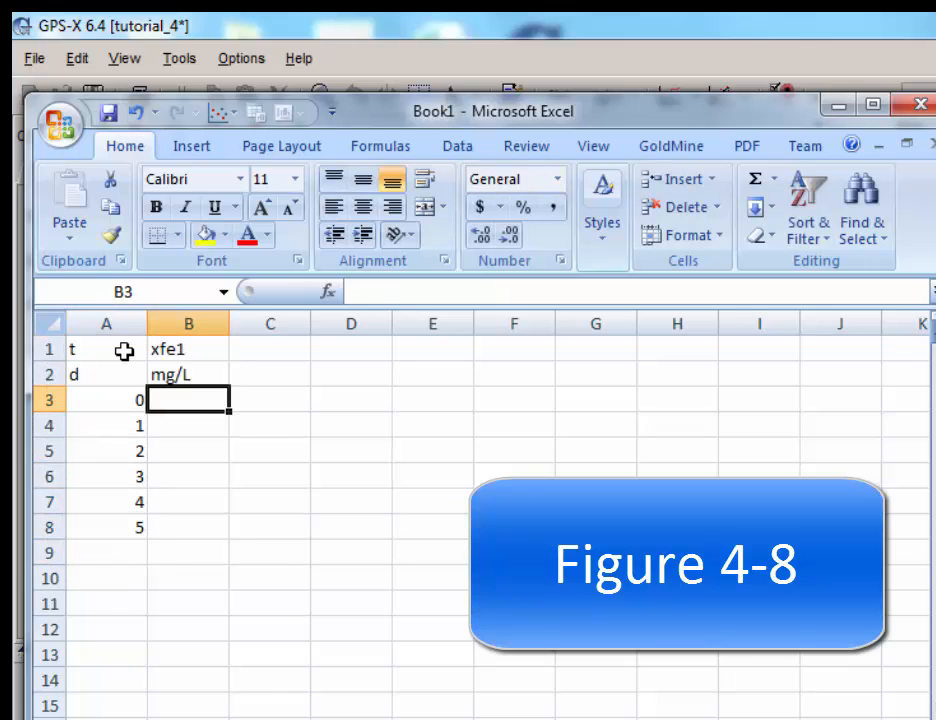
text(13.)
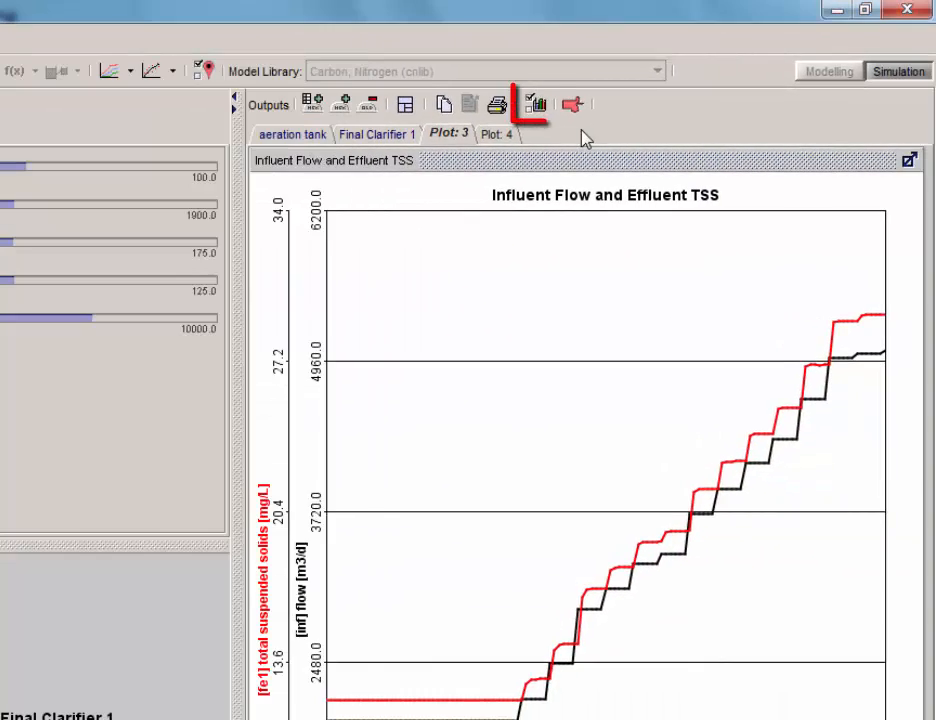
Step: Set both Influent Flow and Effluent TSS graph variables to DataSource File and accept
click(531, 103)
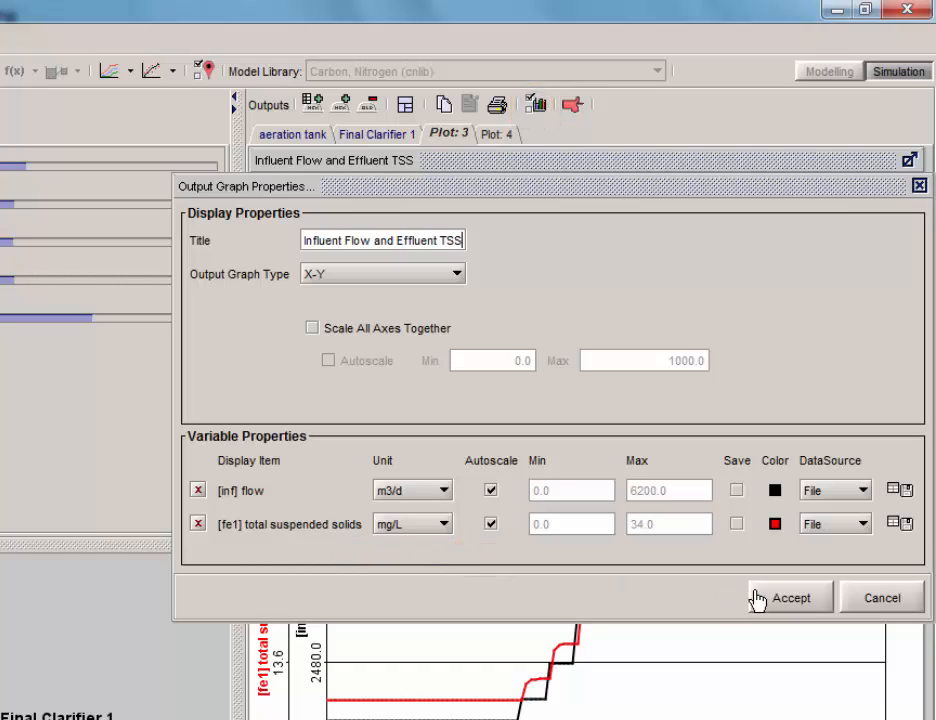
click(789, 597)
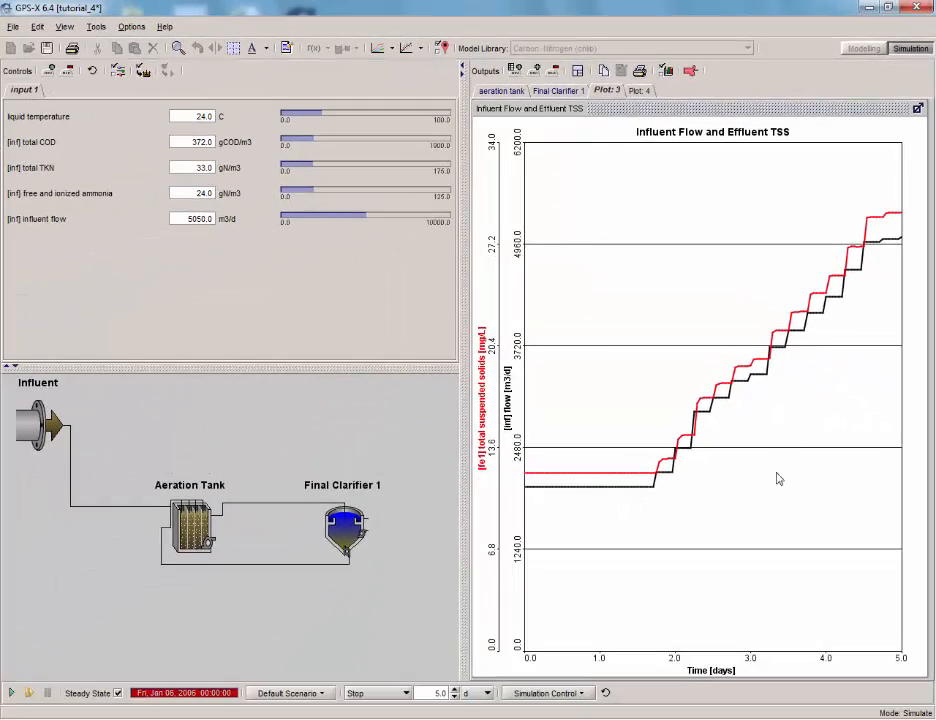
Step: Save the workbook as 'Measured data for tutorial 4' in Excel 97-2003 format
click(28, 57)
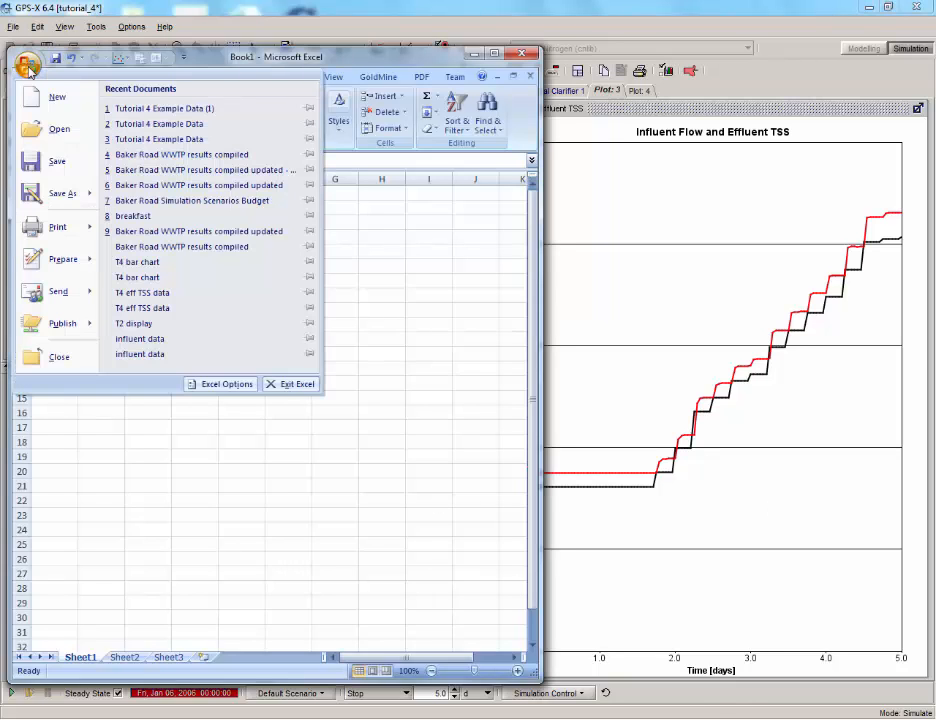
click(57, 193)
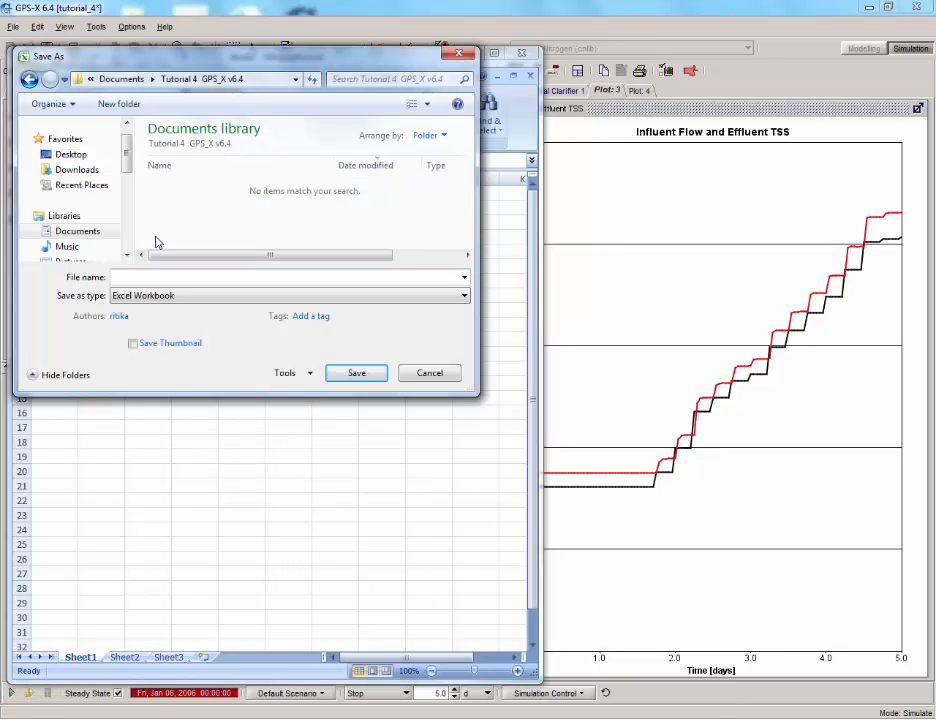
text(Measured data for tutorial 4)
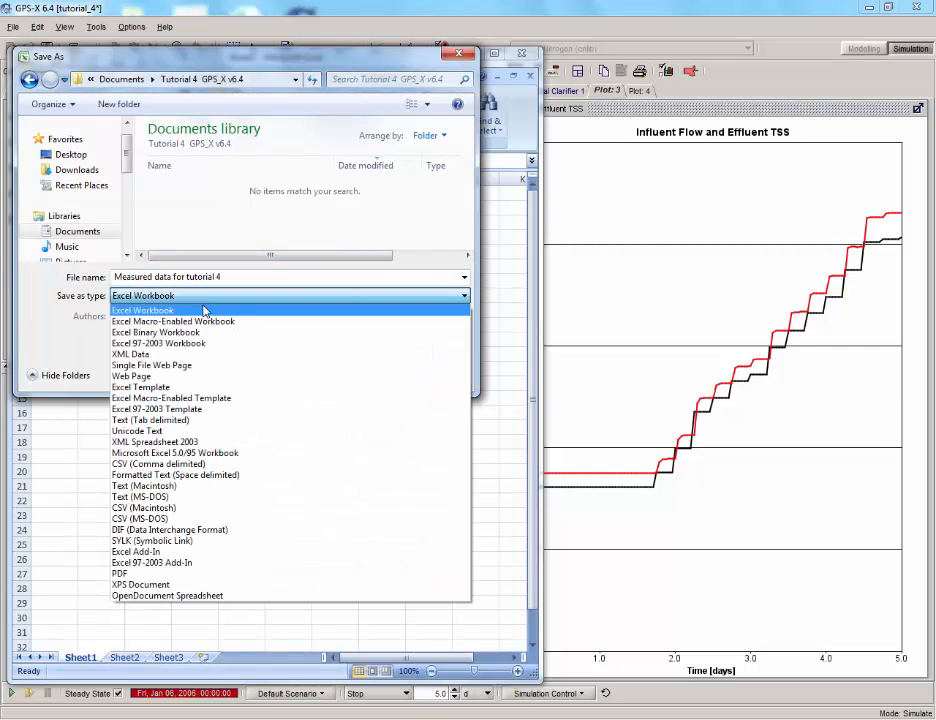
click(158, 343)
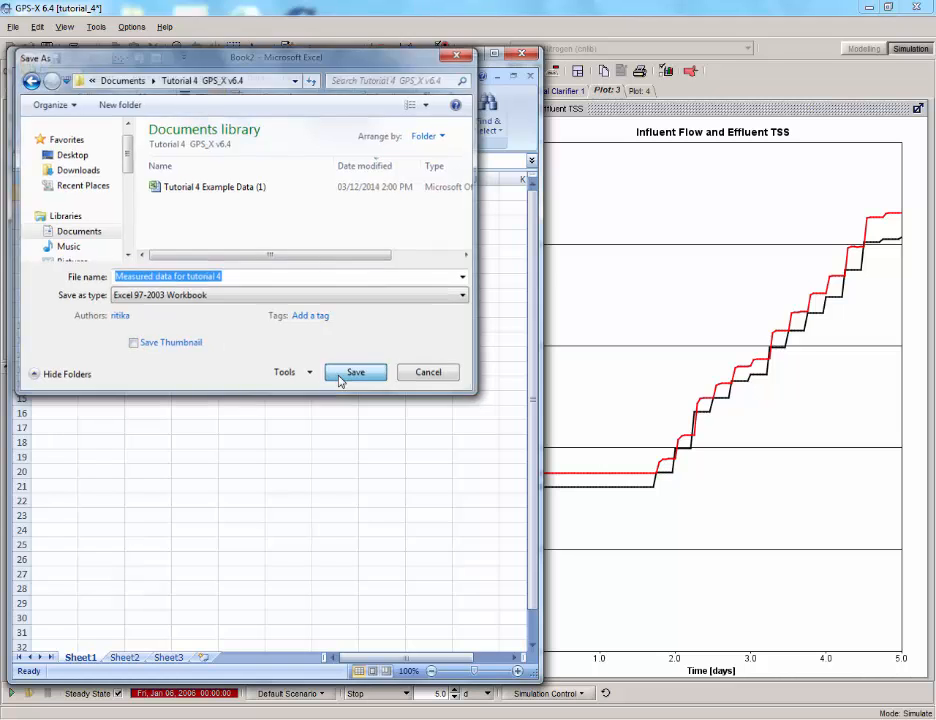
click(356, 372)
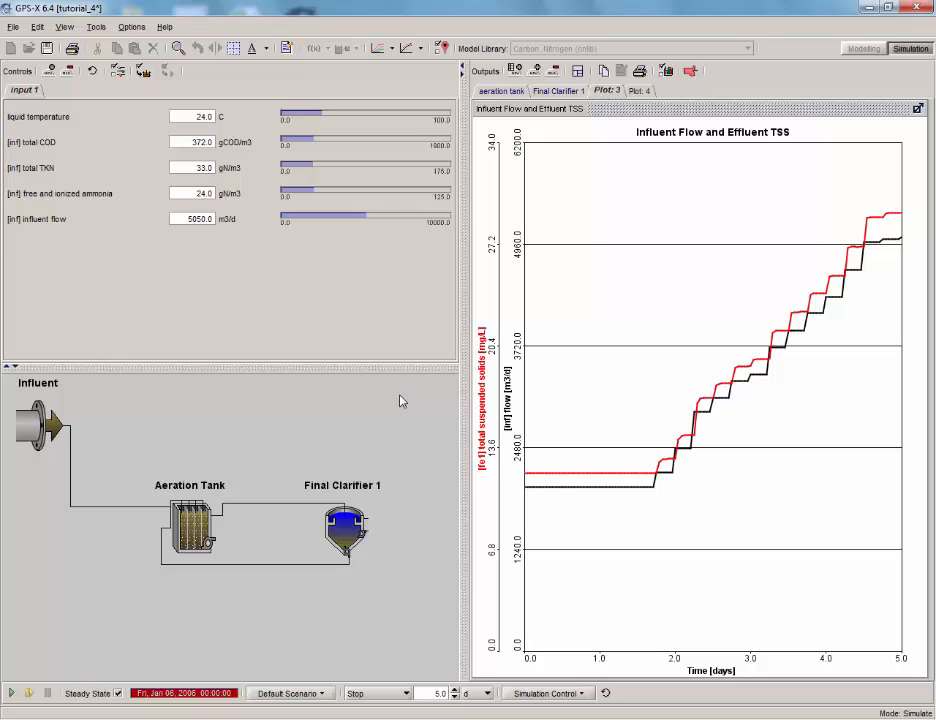
Step: Add Measured data for tutorial 4.xls to the default scenario's Data Files and accept
click(289, 692)
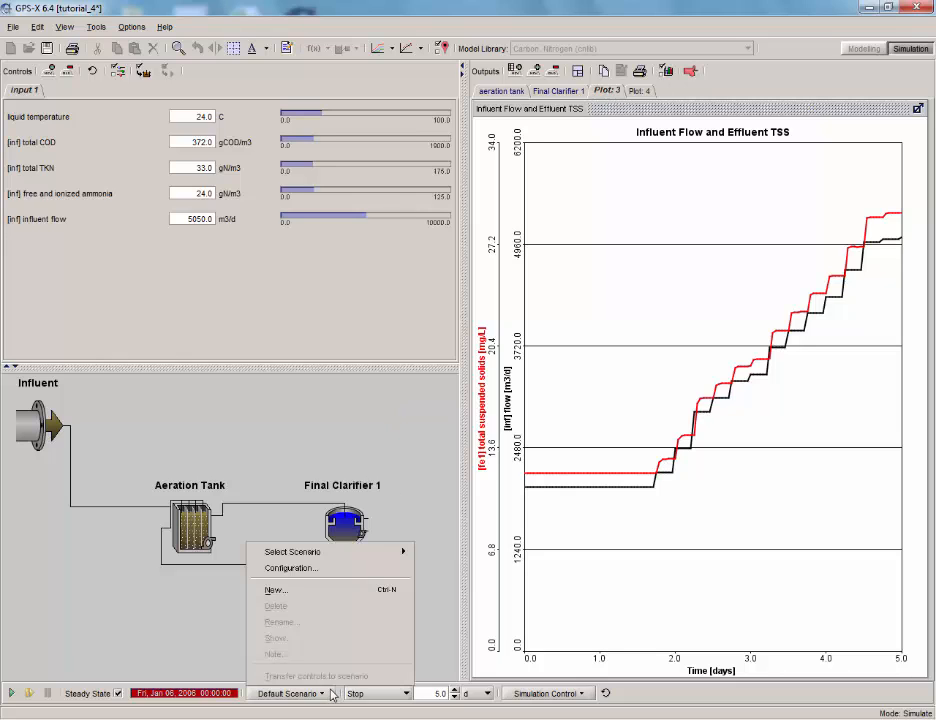
mouse_move(291, 568)
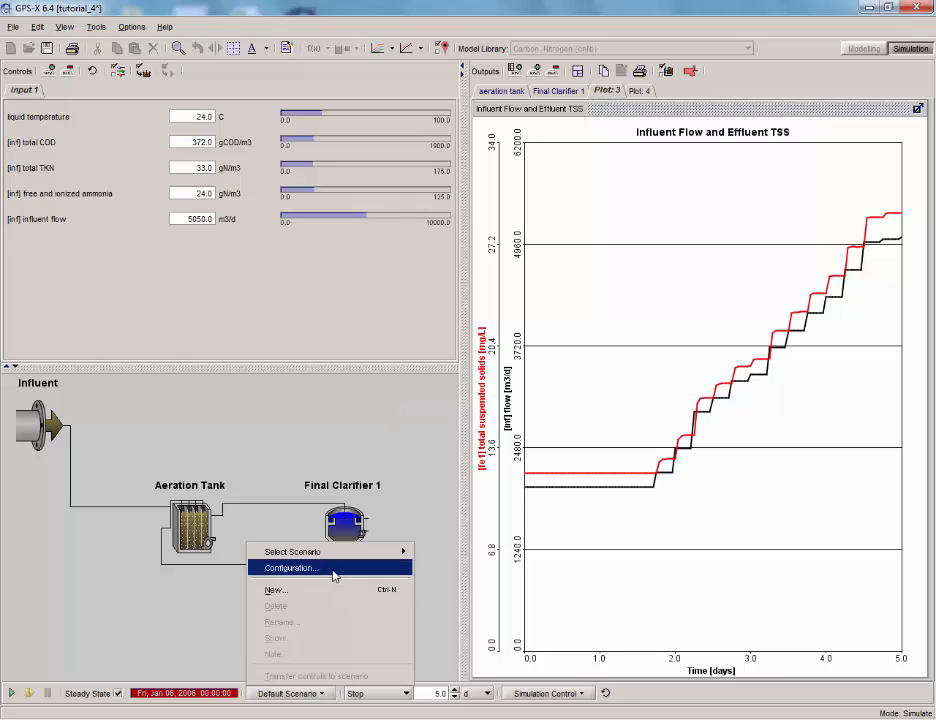
click(291, 567)
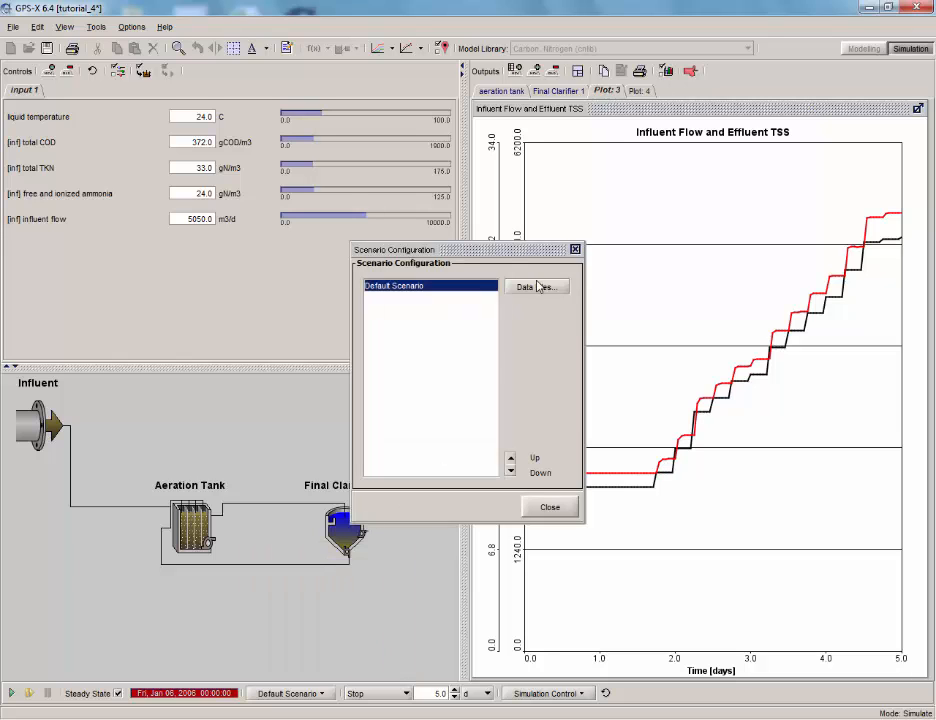
click(537, 287)
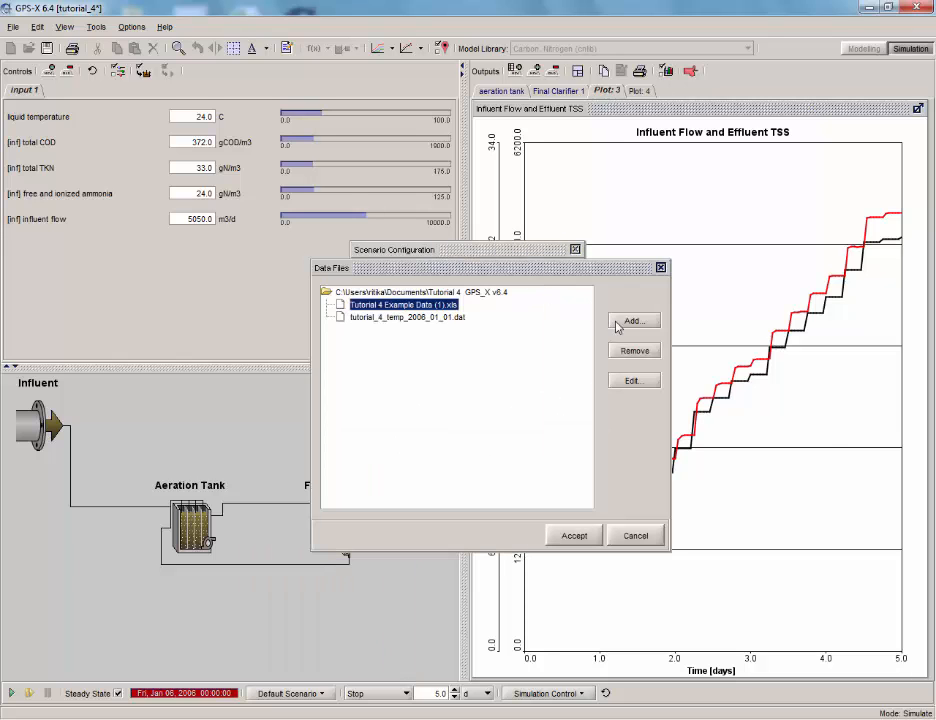
click(633, 321)
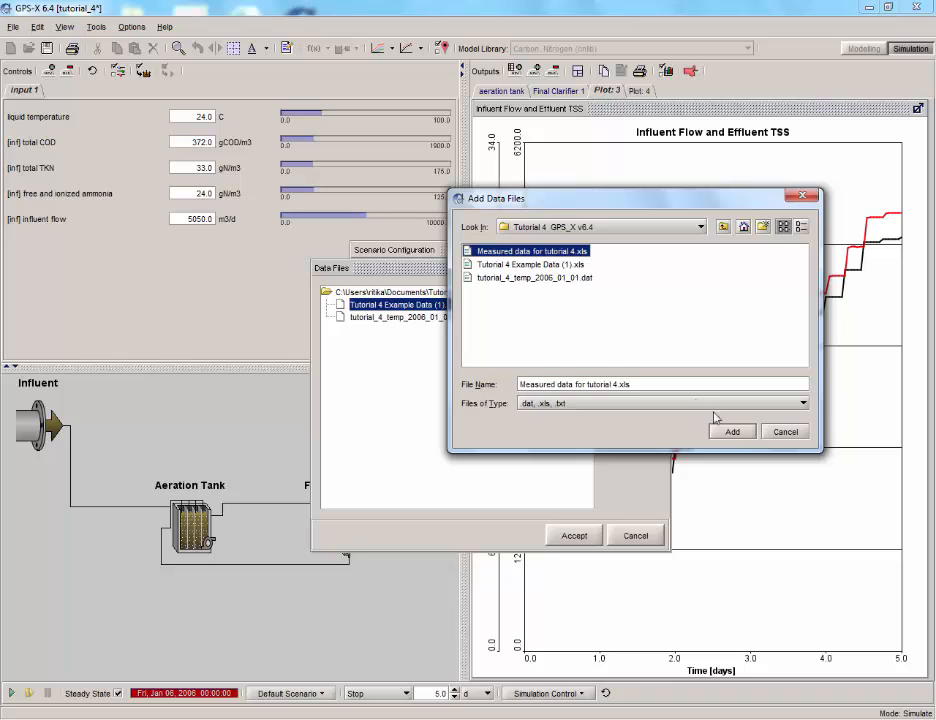
click(732, 431)
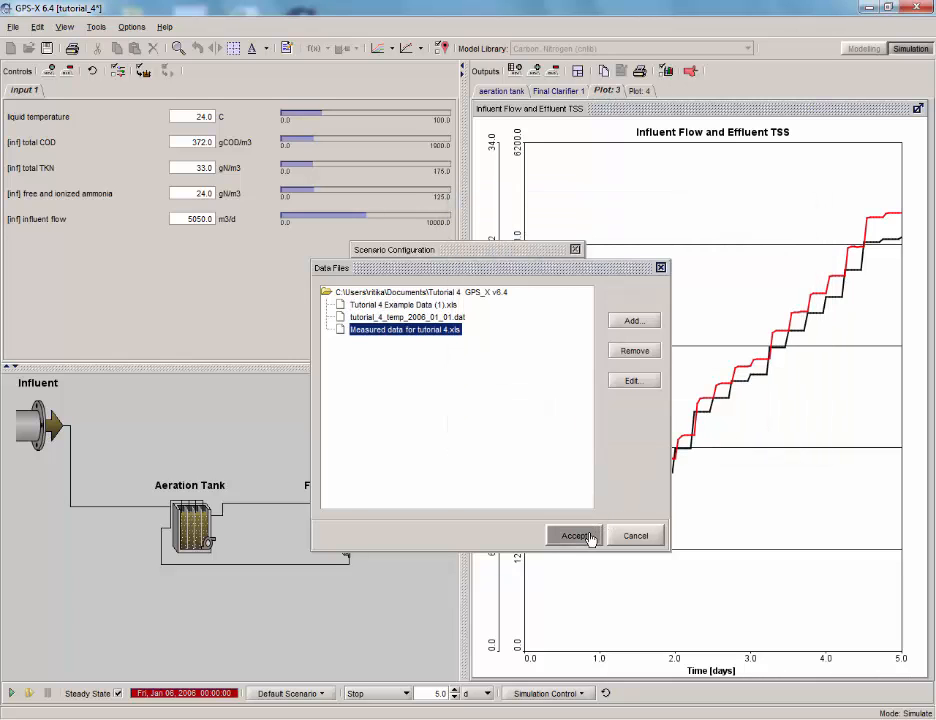
click(577, 535)
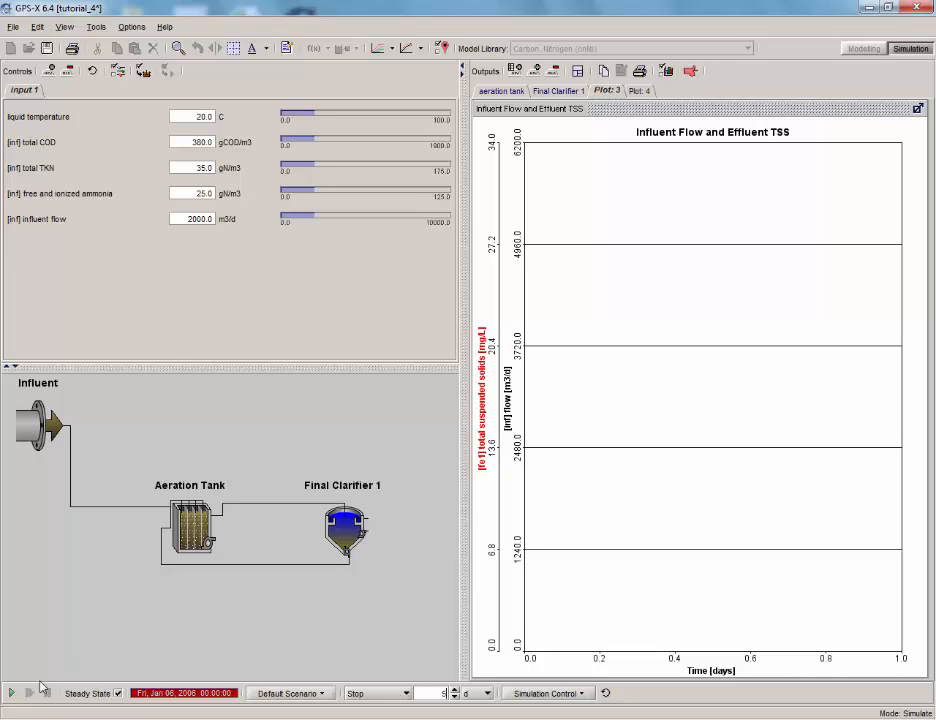
click(11, 693)
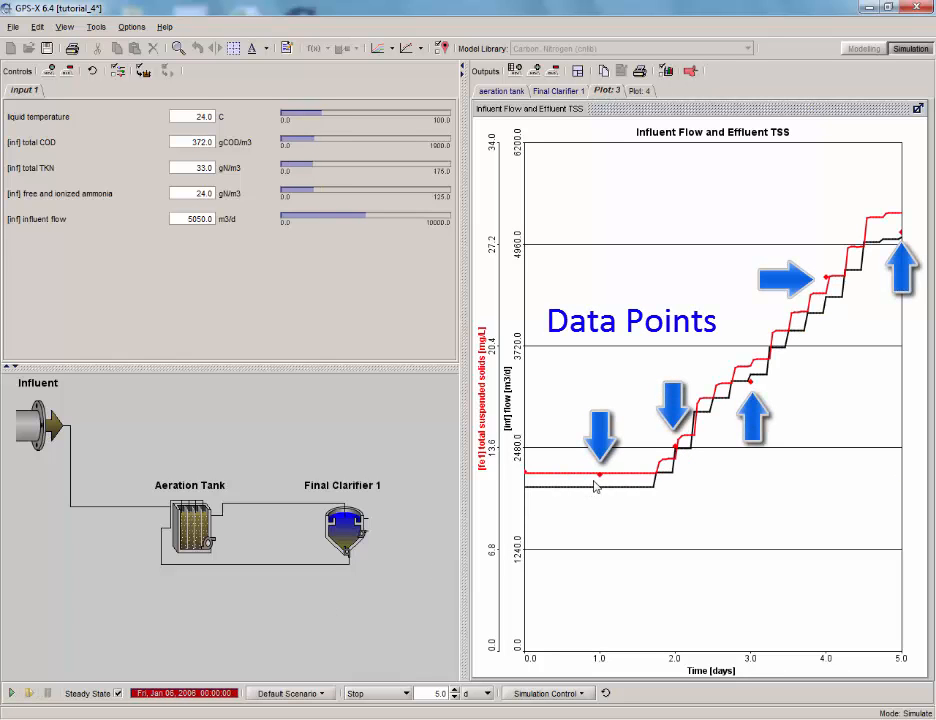
mouse_move(760, 387)
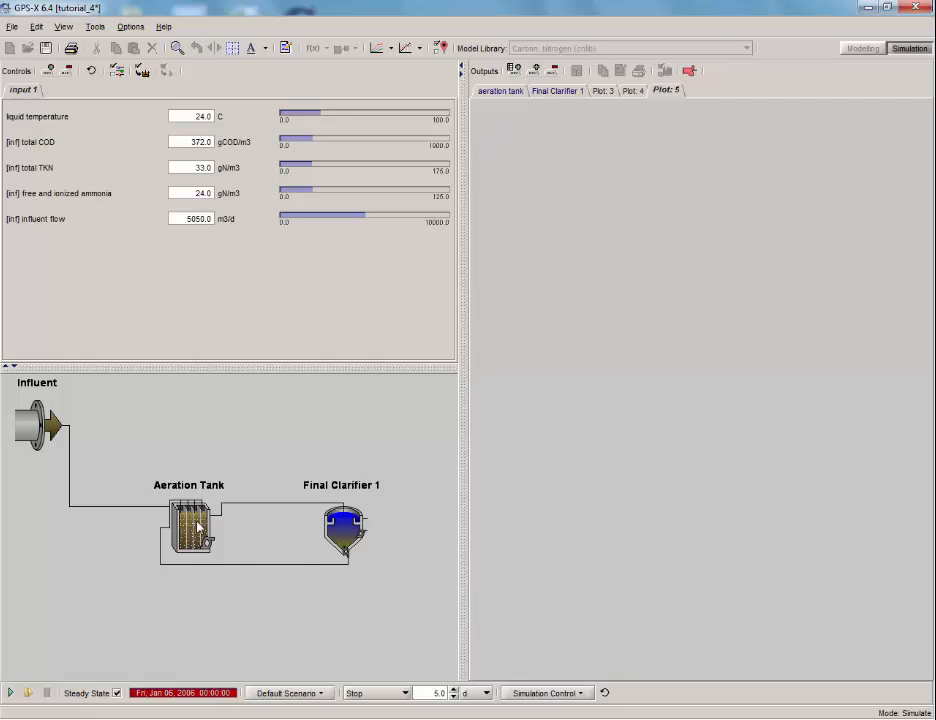
Step: Show the Aeration Tank's Output Variables > State Variables in Individual Reactors
right_click(190, 525)
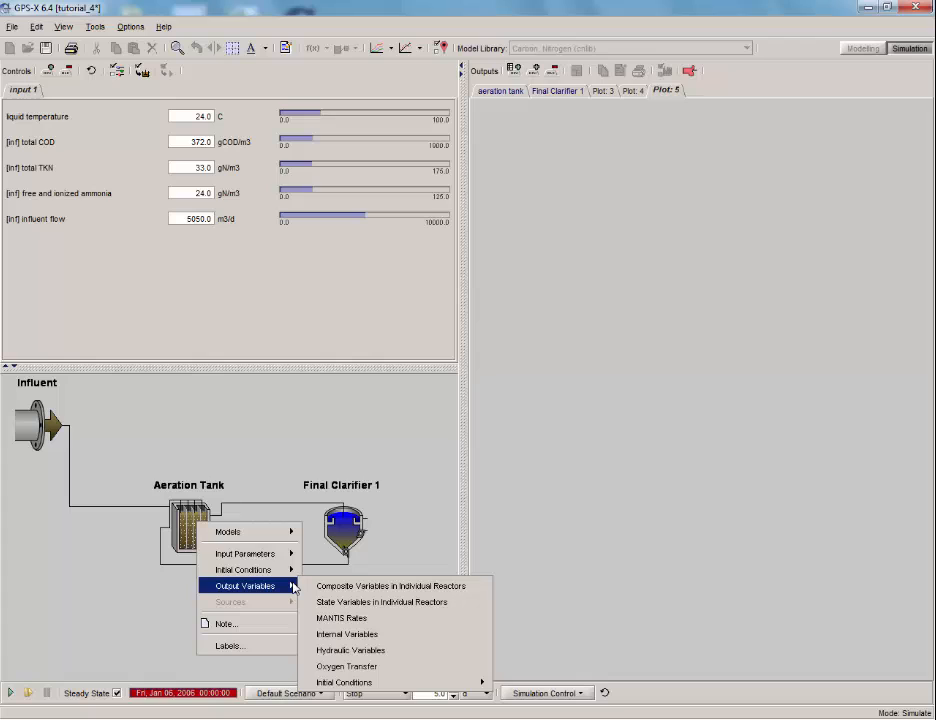
mouse_move(400, 602)
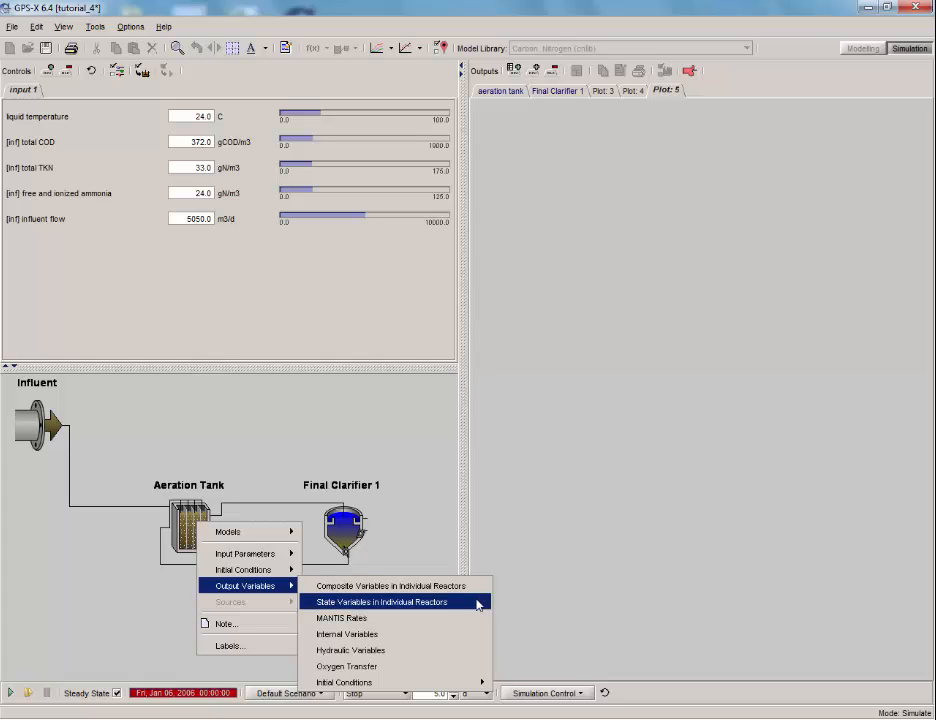
click(380, 601)
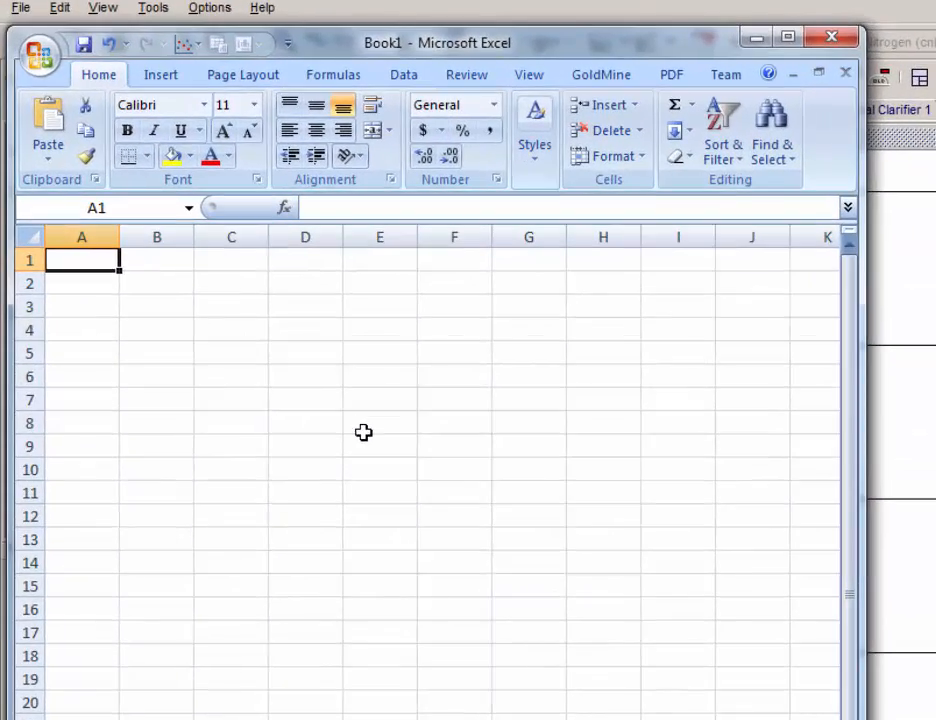
Step: Enter sslmlss(1)–(4) mgCOD/L headers and values, saving as 'Bar chart for tutorial 4' (Excel 97-2003)
text(sslmlss(4)
click(82, 283)
text(d)
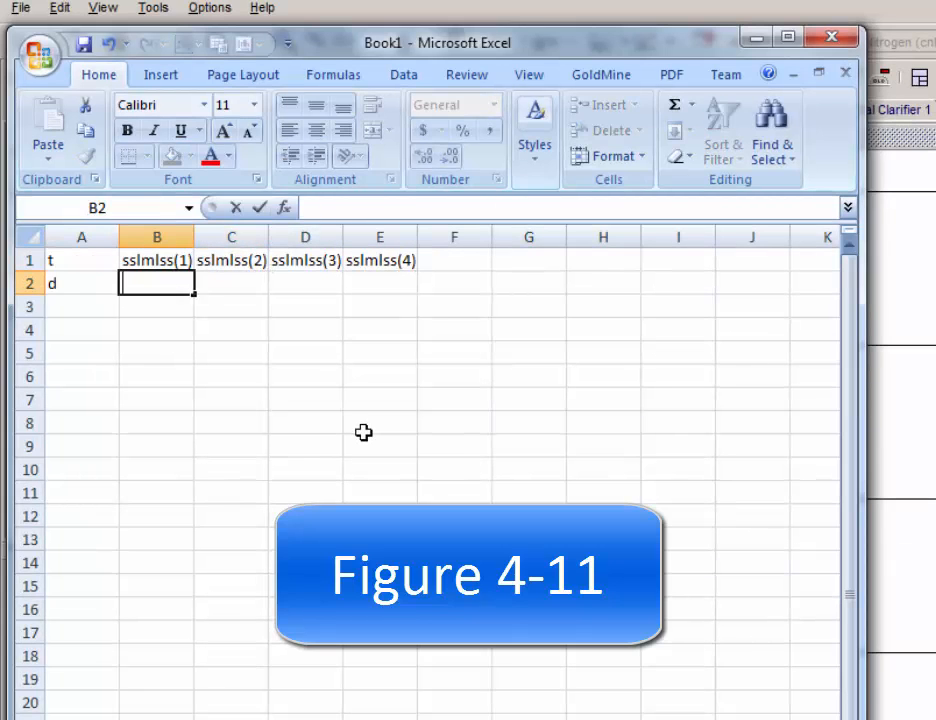
text(mgCOD/L)
click(156, 306)
text(3.35)
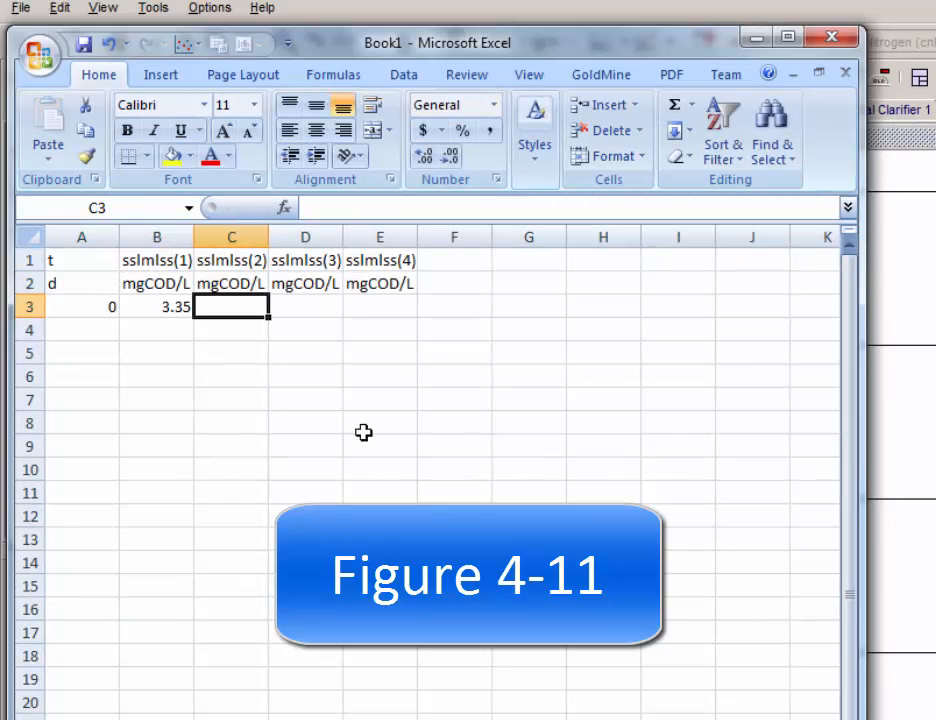
text(1.68)
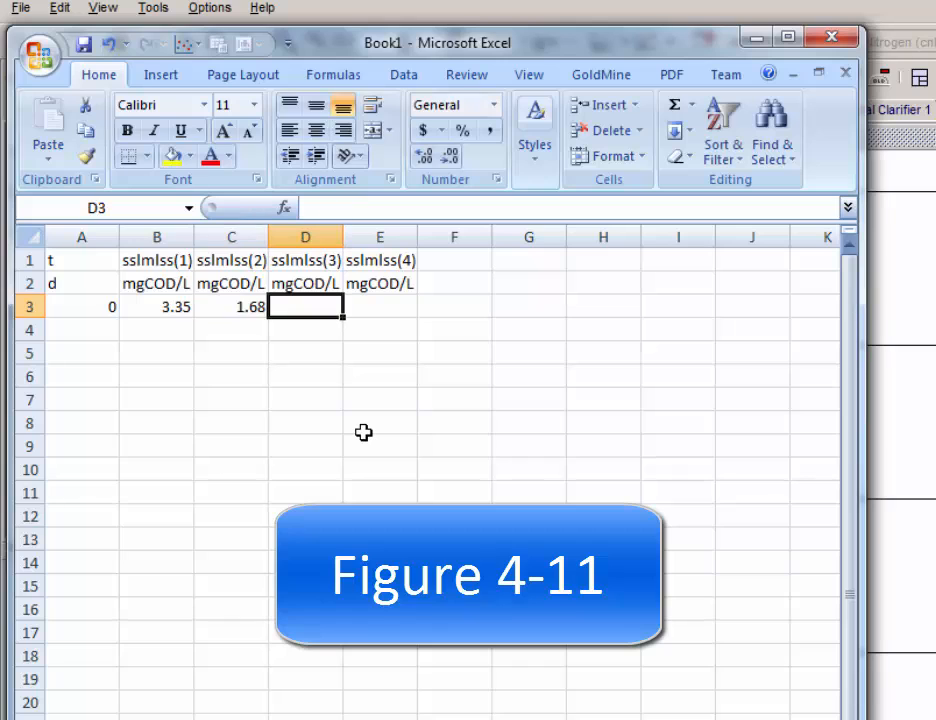
text(0.8)
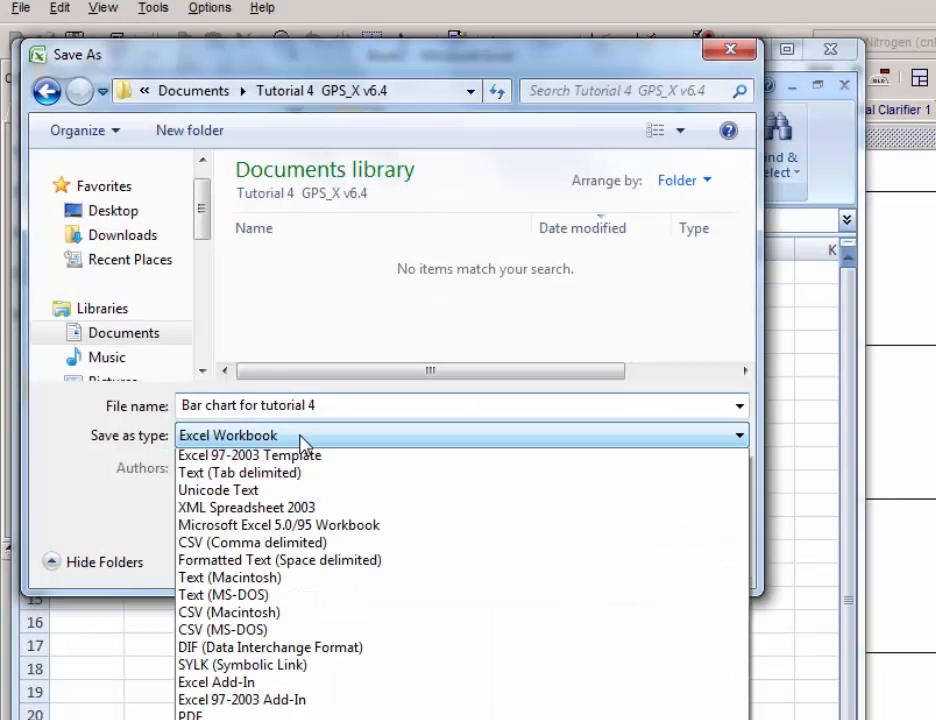
click(249, 454)
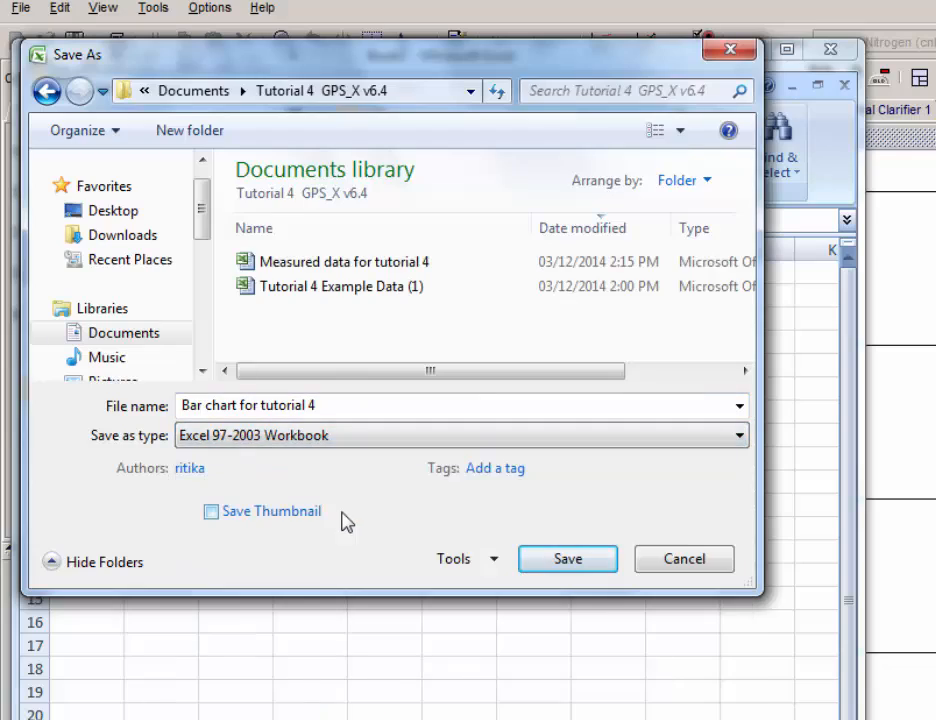
click(567, 558)
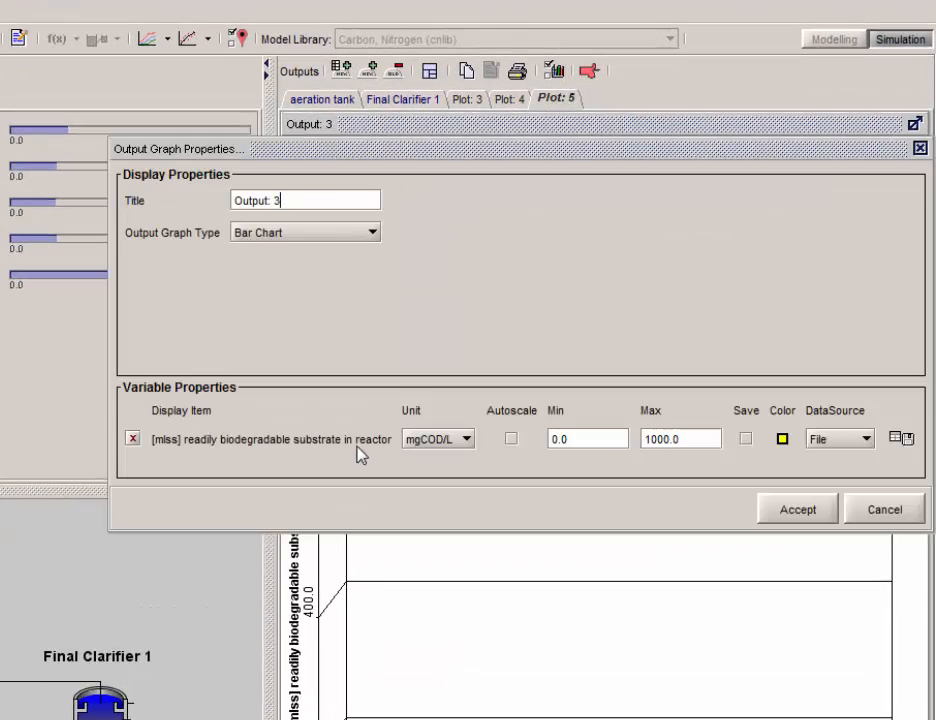
mouse_move(361, 450)
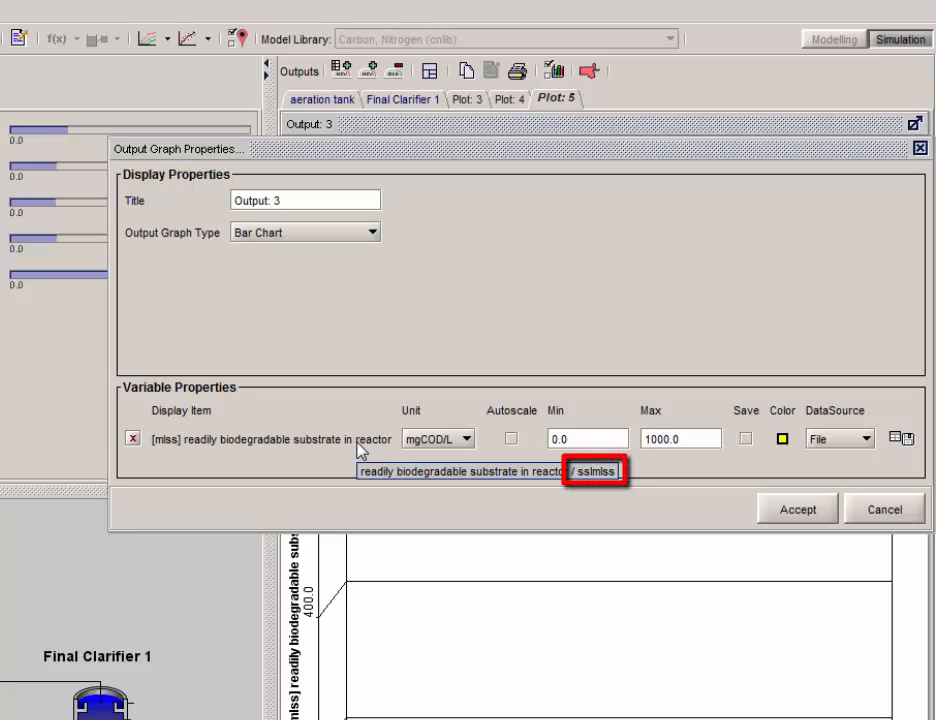
Step: Confirm the sslmlss variable, tick Autoscale, and accept the bar chart properties
click(304, 200)
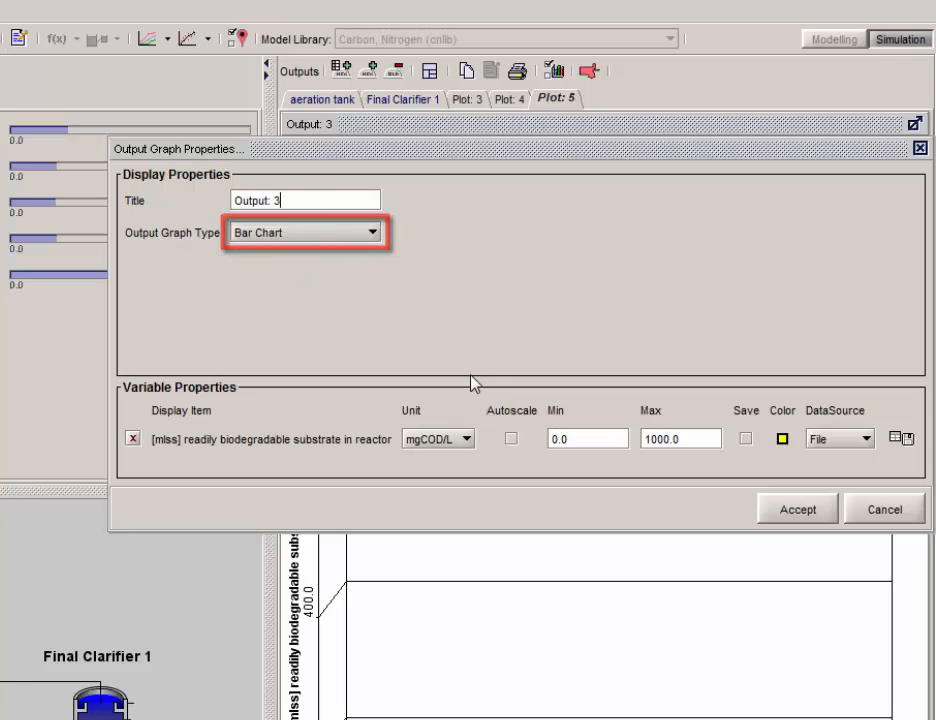
click(511, 438)
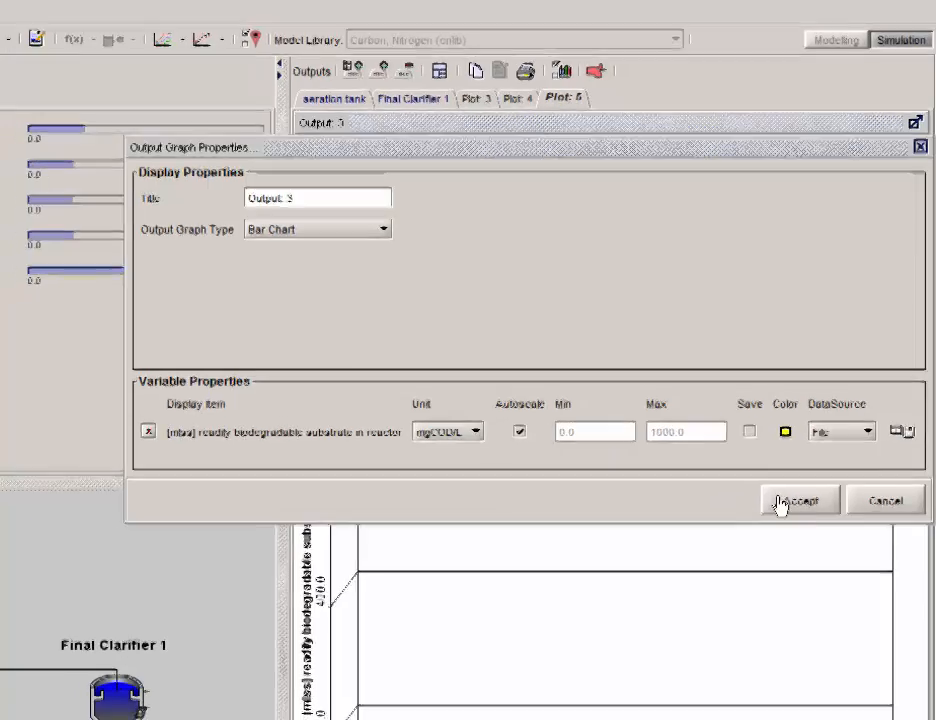
click(798, 500)
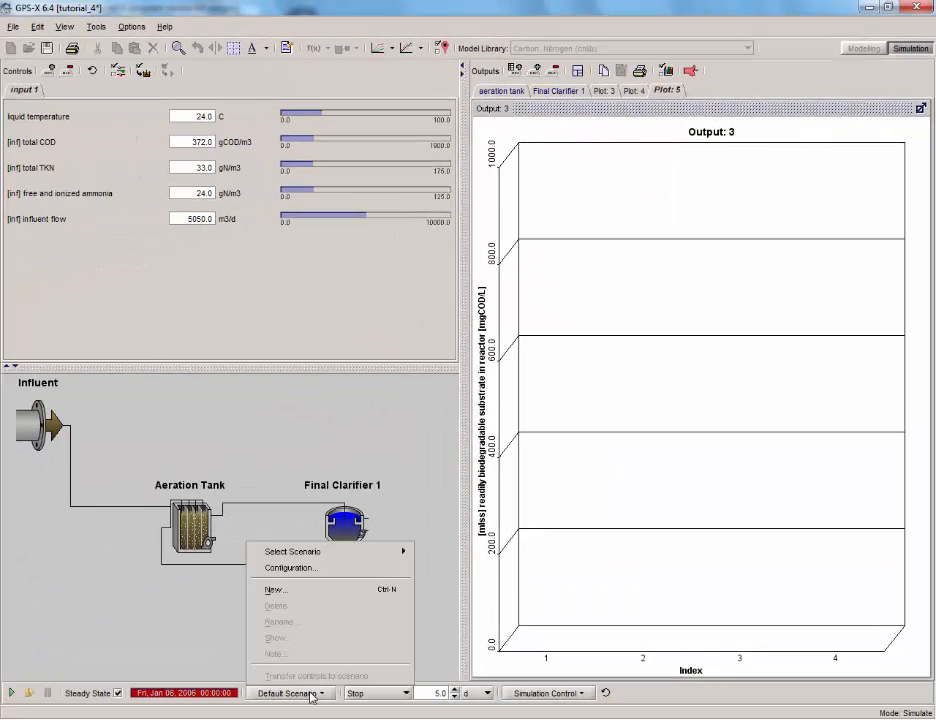
Step: Add Bar chart for tutorial 4.xls to the default scenario's Data Files and accept
click(290, 567)
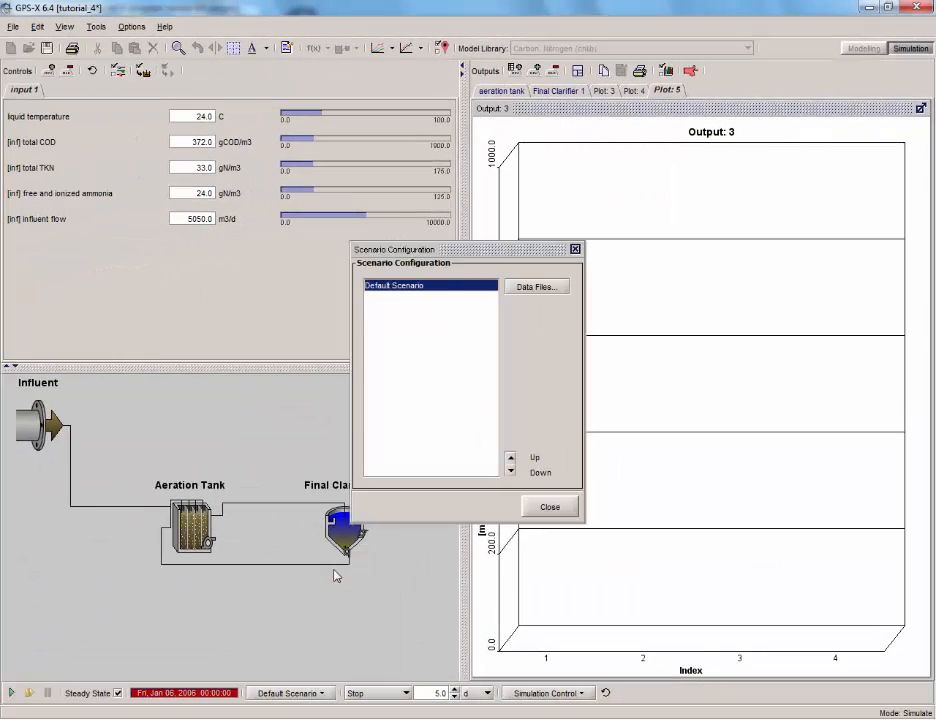
click(537, 286)
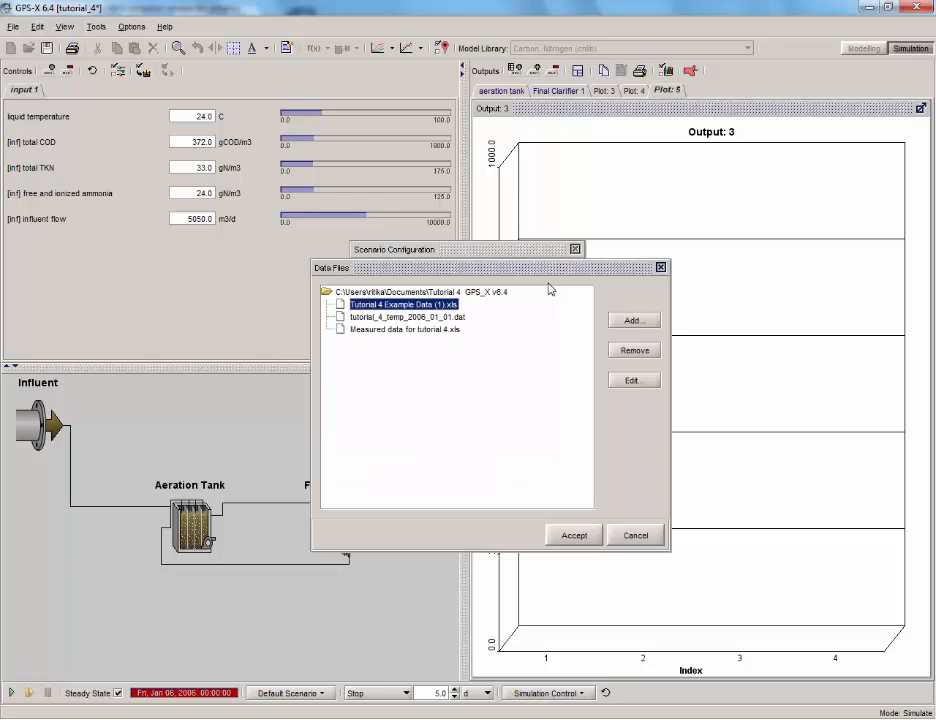
click(633, 320)
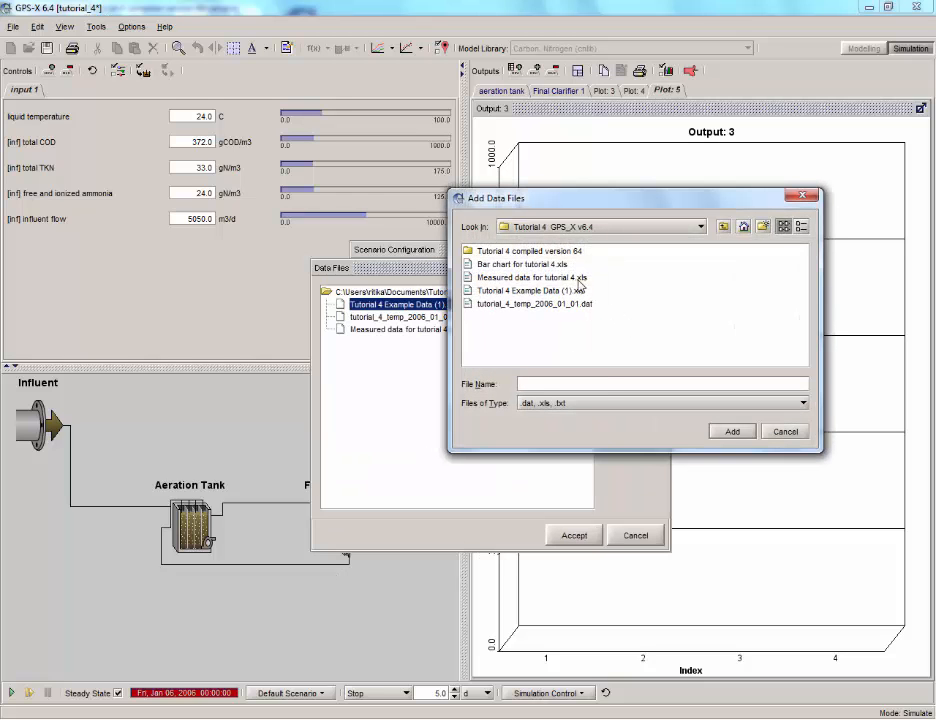
click(523, 263)
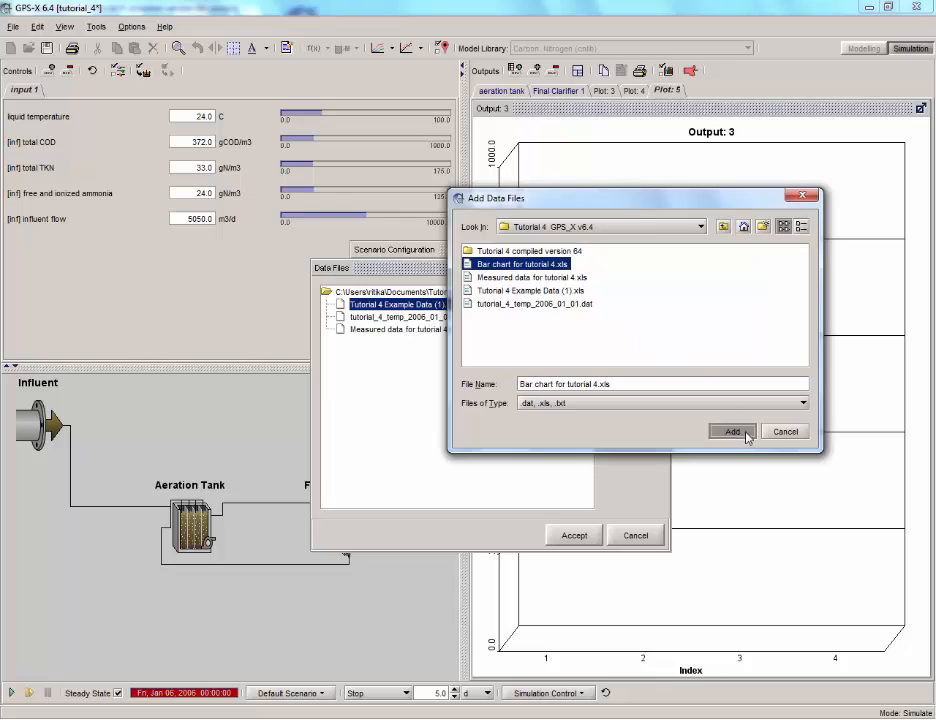
click(732, 431)
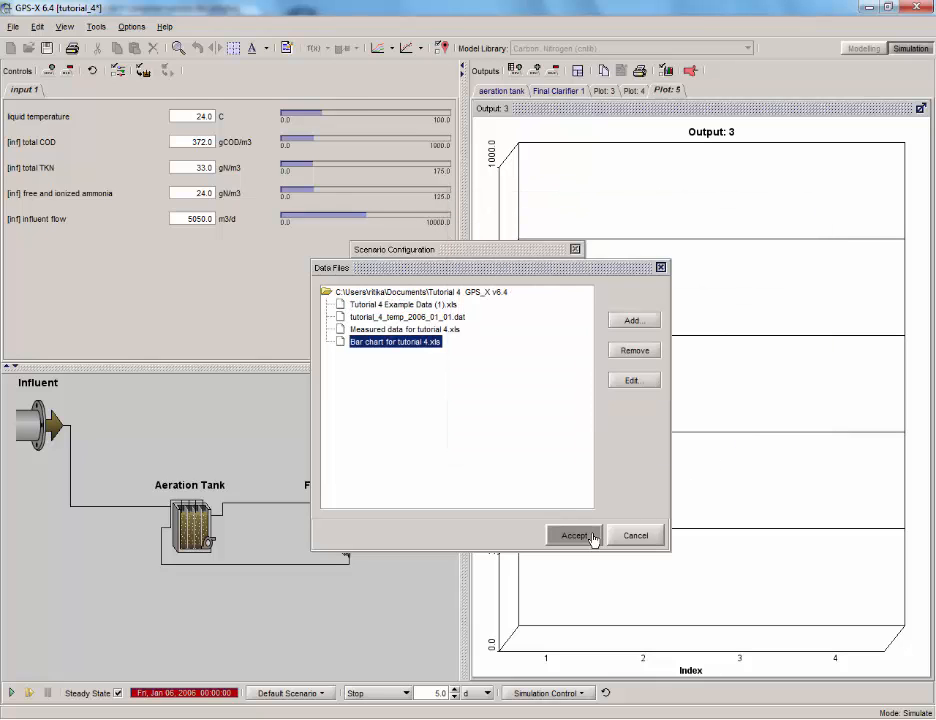
click(576, 535)
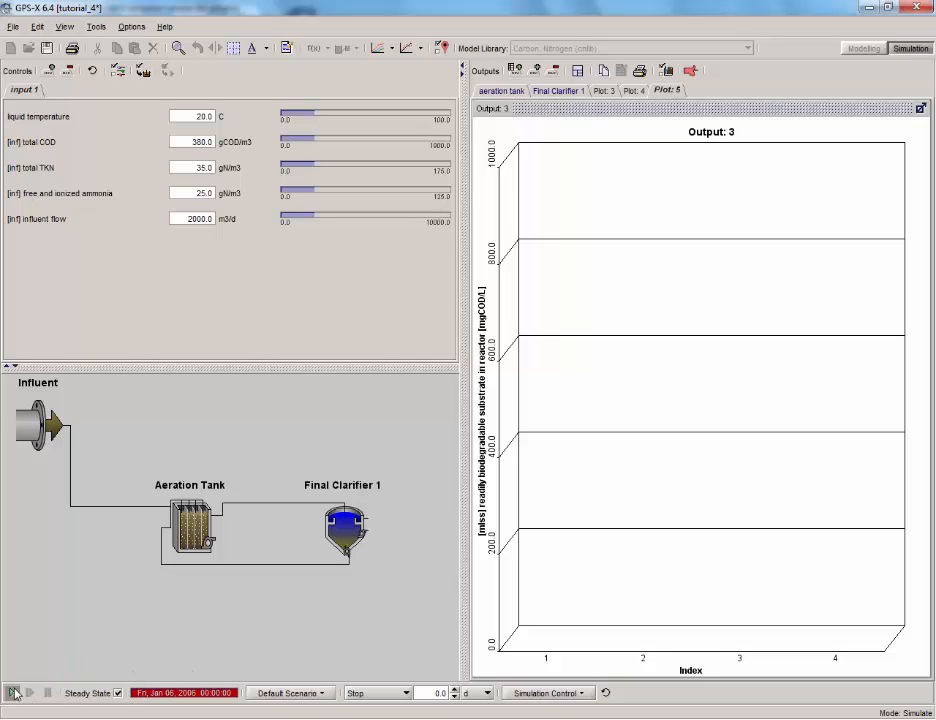
Step: Start the simulation to plot substrate bars for four reactors over the measured bars
click(13, 693)
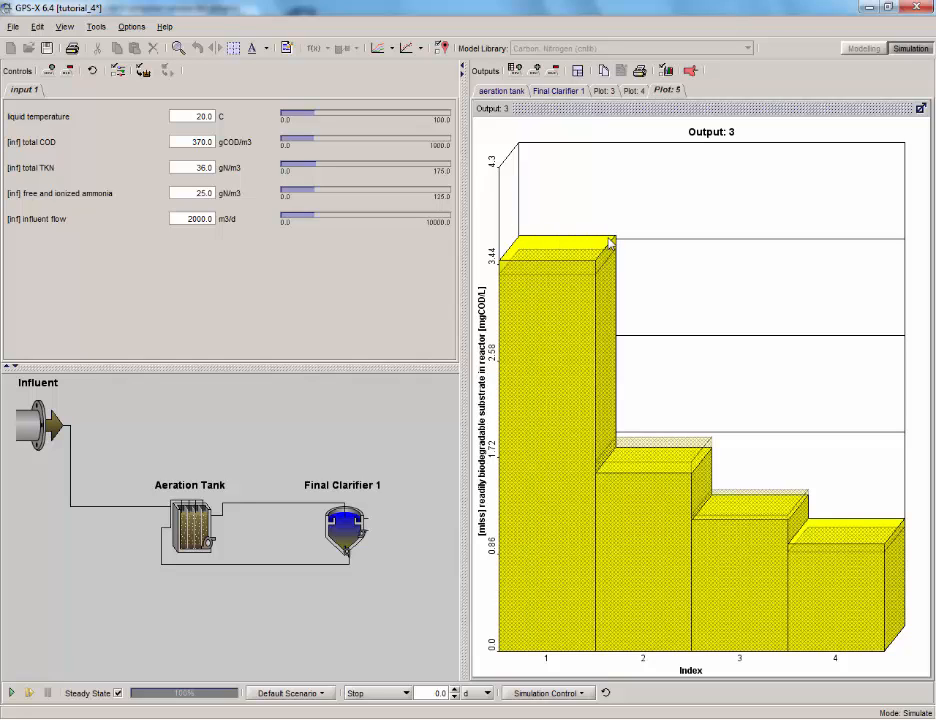
mouse_move(530, 285)
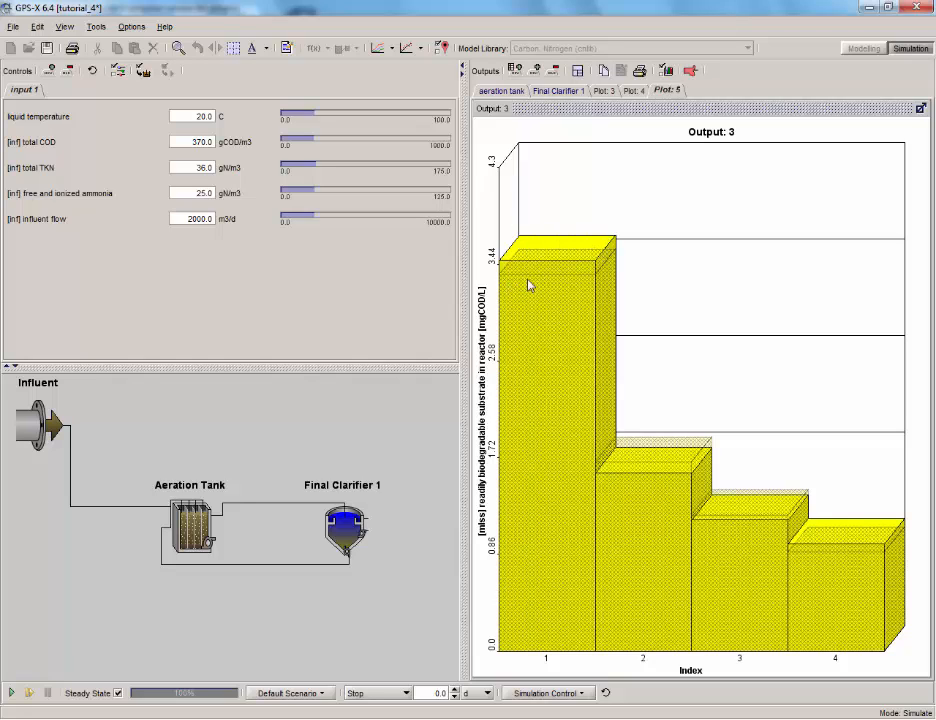
mouse_move(588, 280)
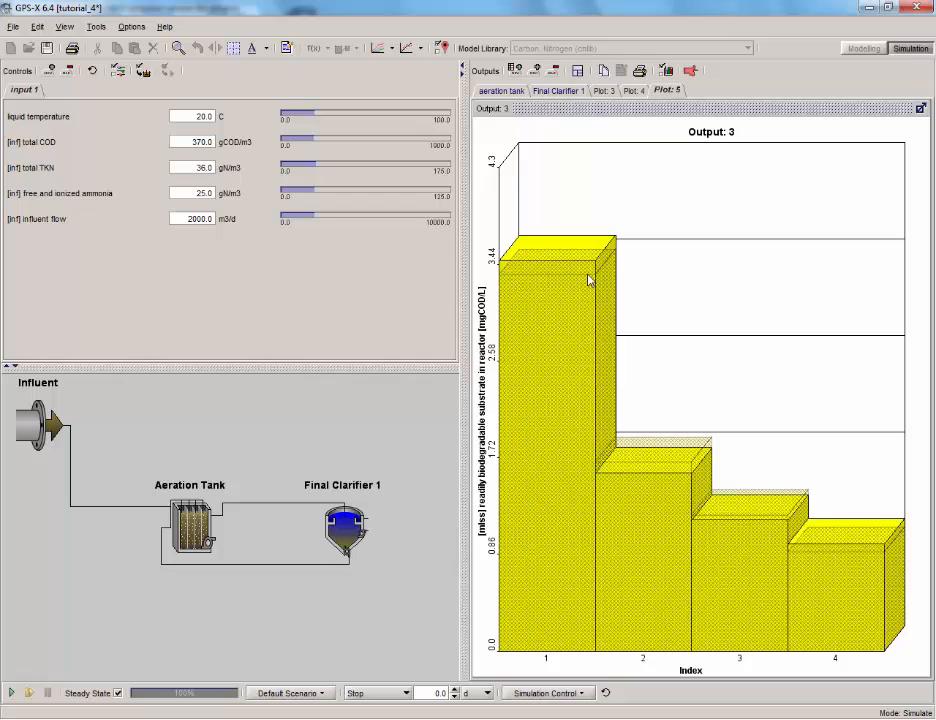